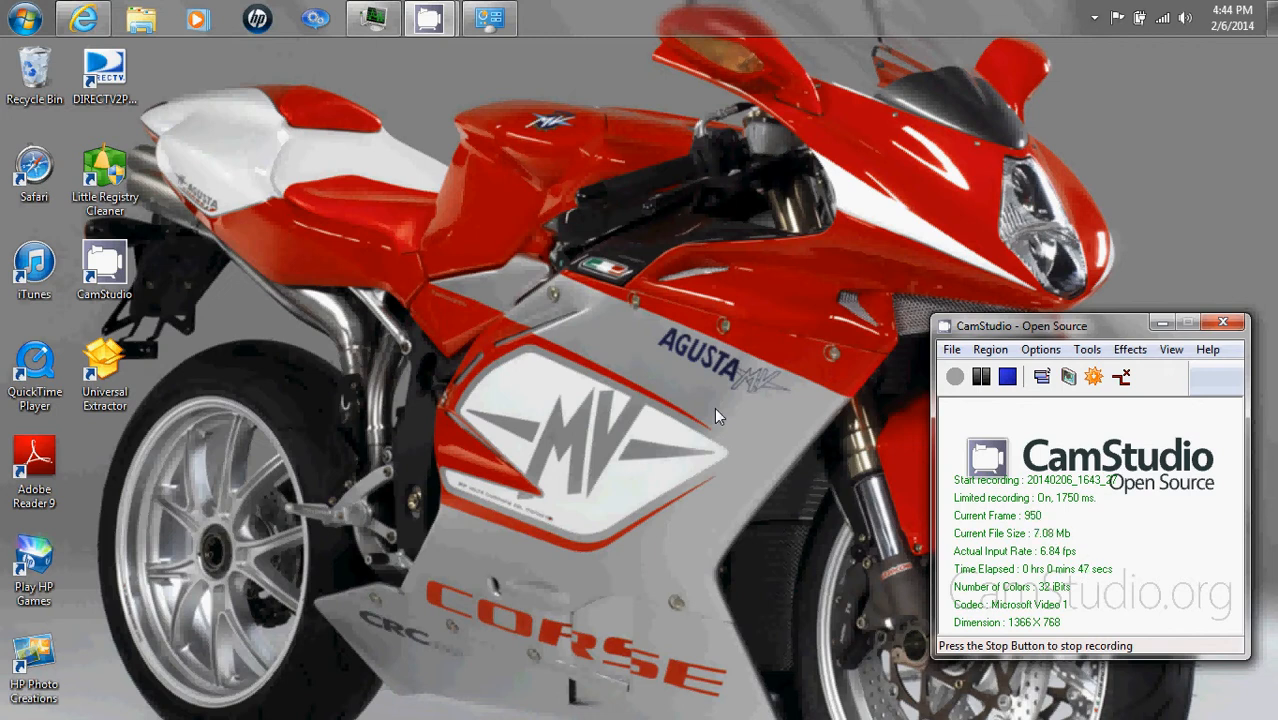
mouse_move(280, 155)
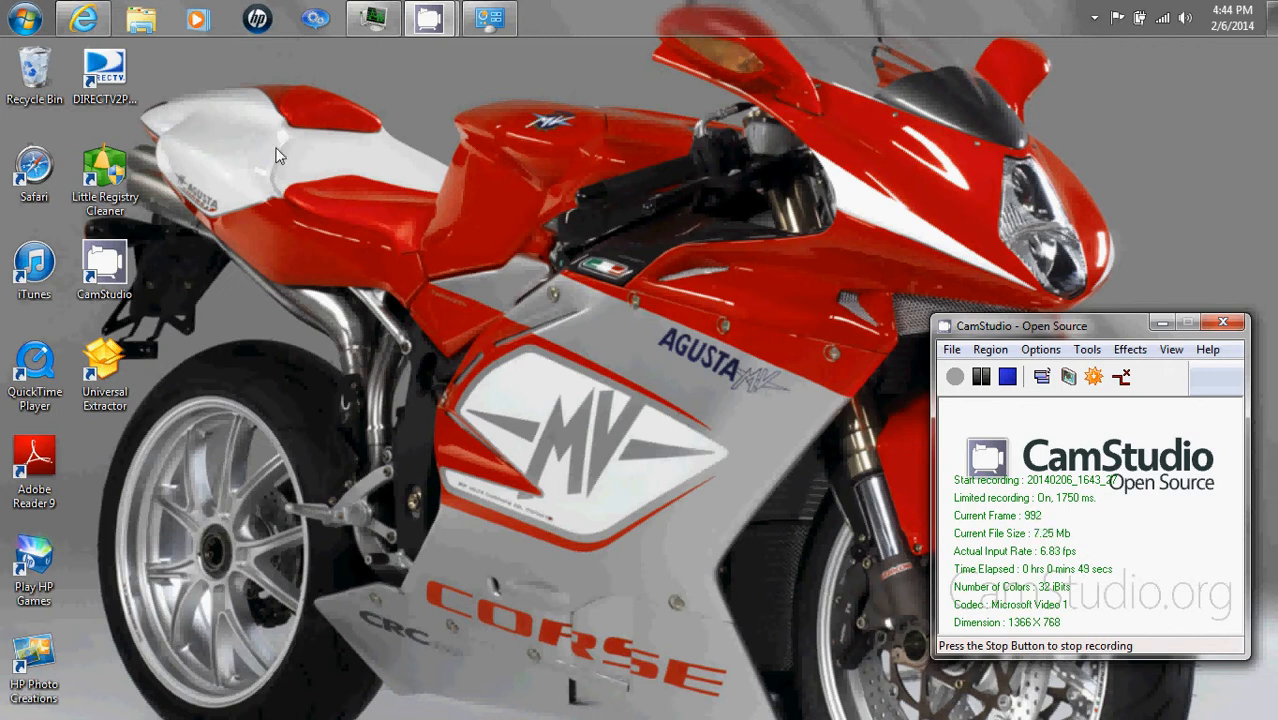
mouse_move(160, 113)
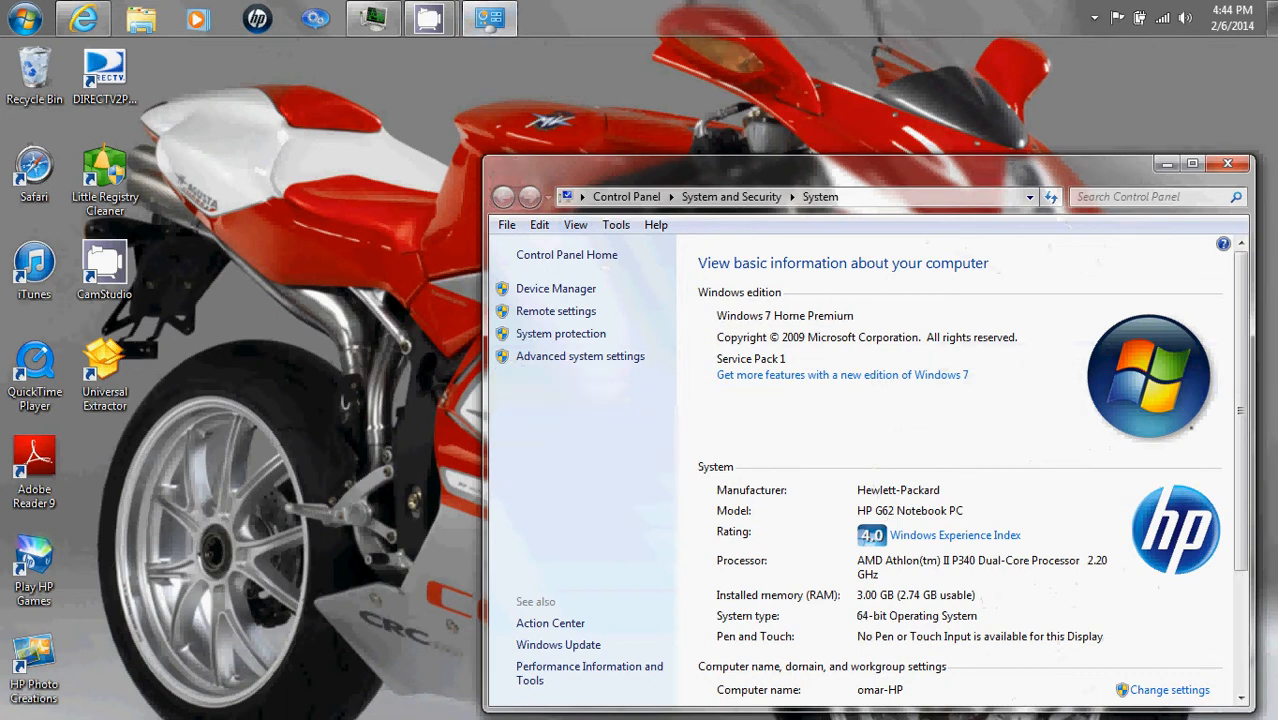
mouse_move(1137, 511)
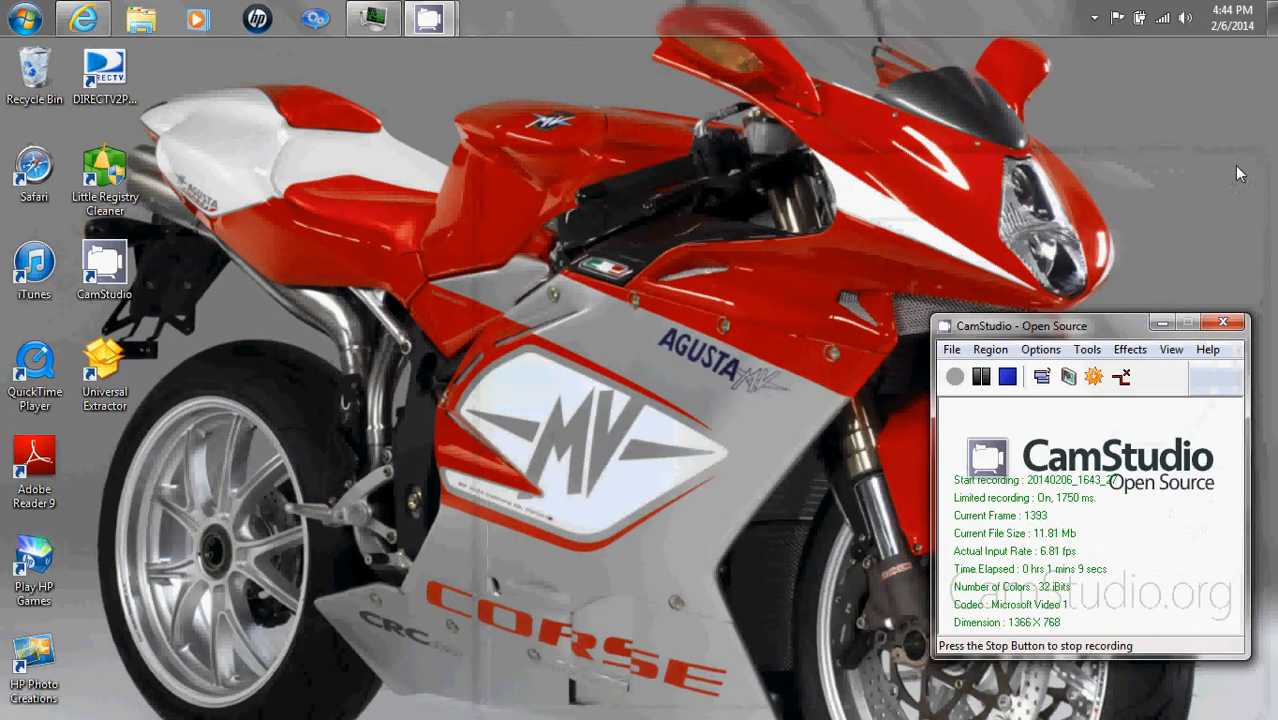
mouse_move(336, 164)
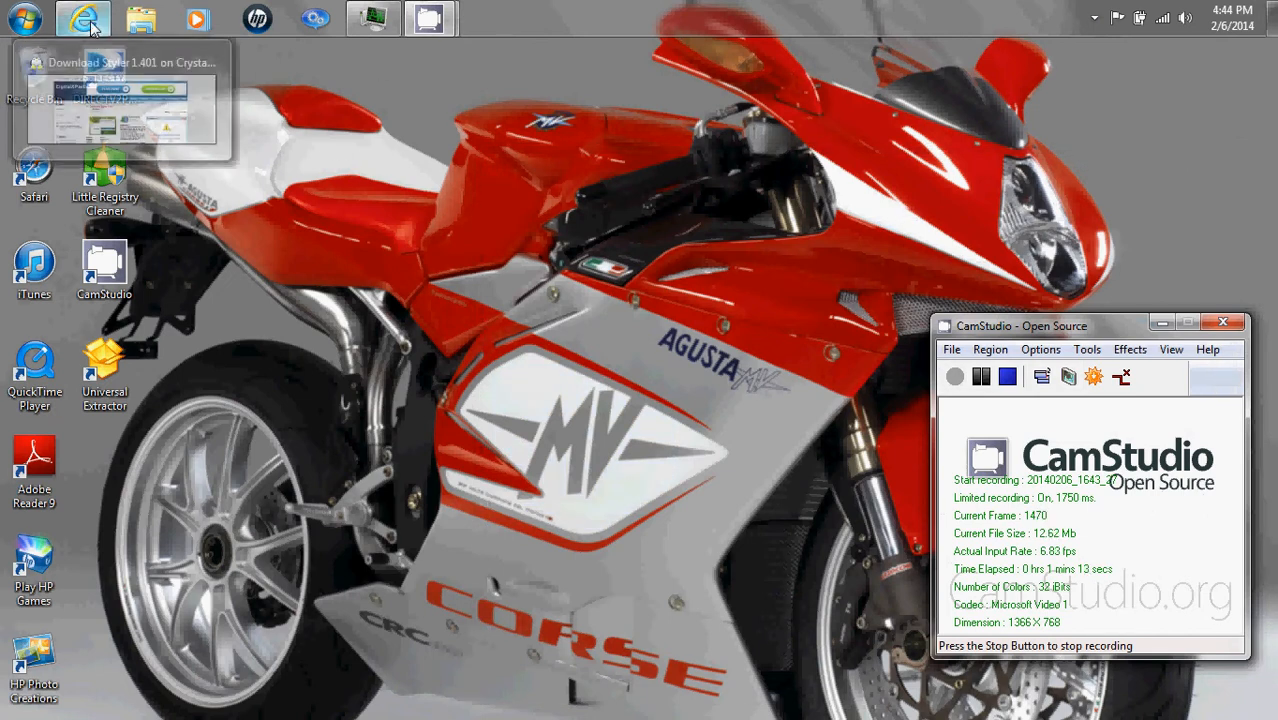
Return to Internet Explorer and start the Styler 1.401 download from its page
click(83, 18)
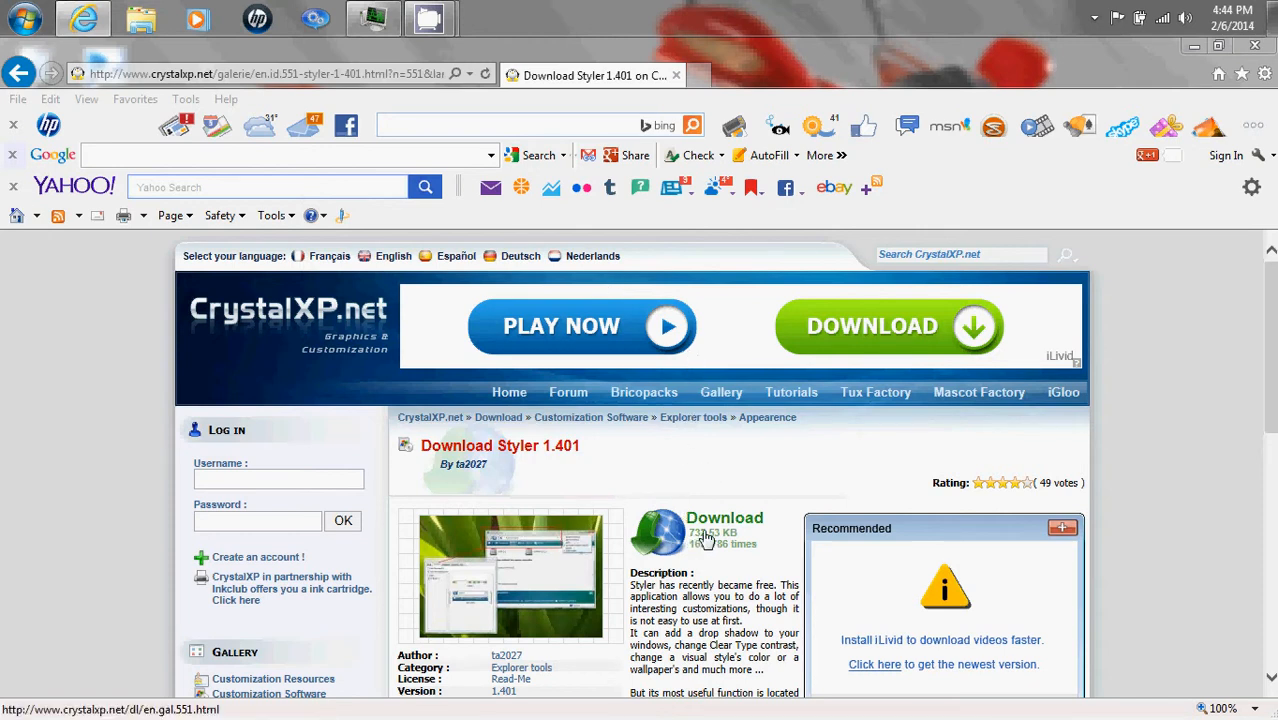
click(724, 517)
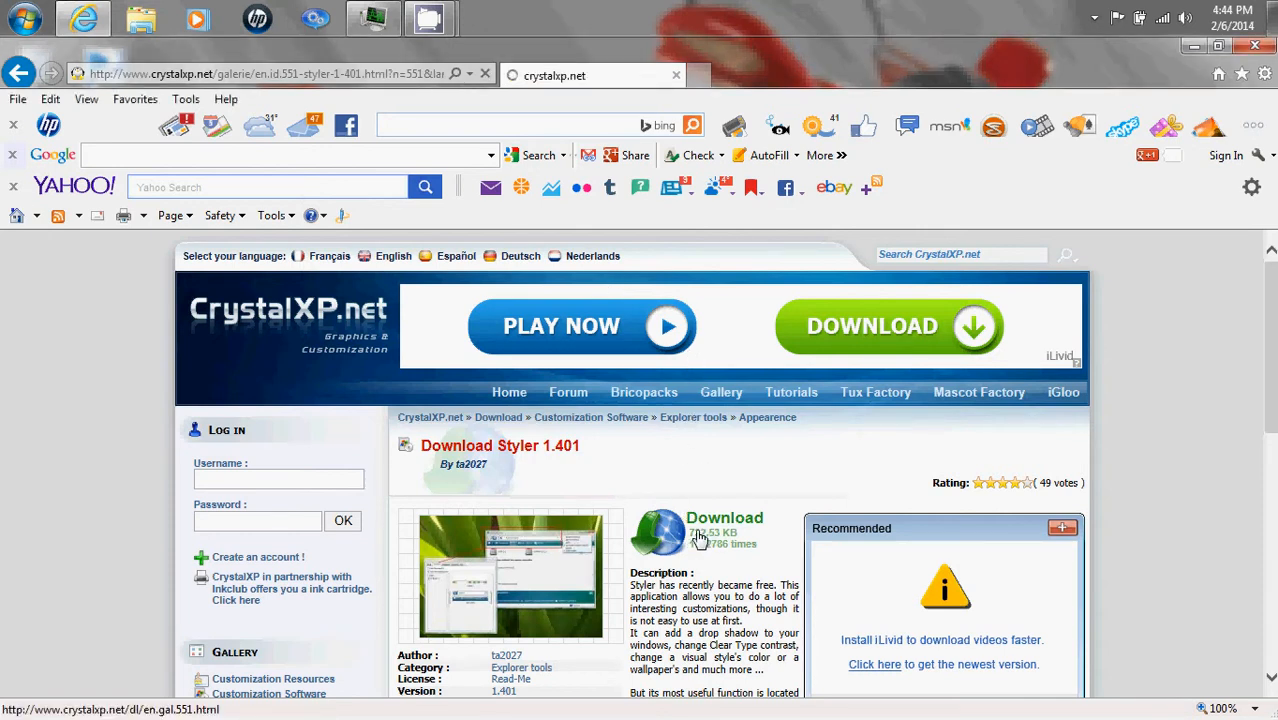
click(724, 518)
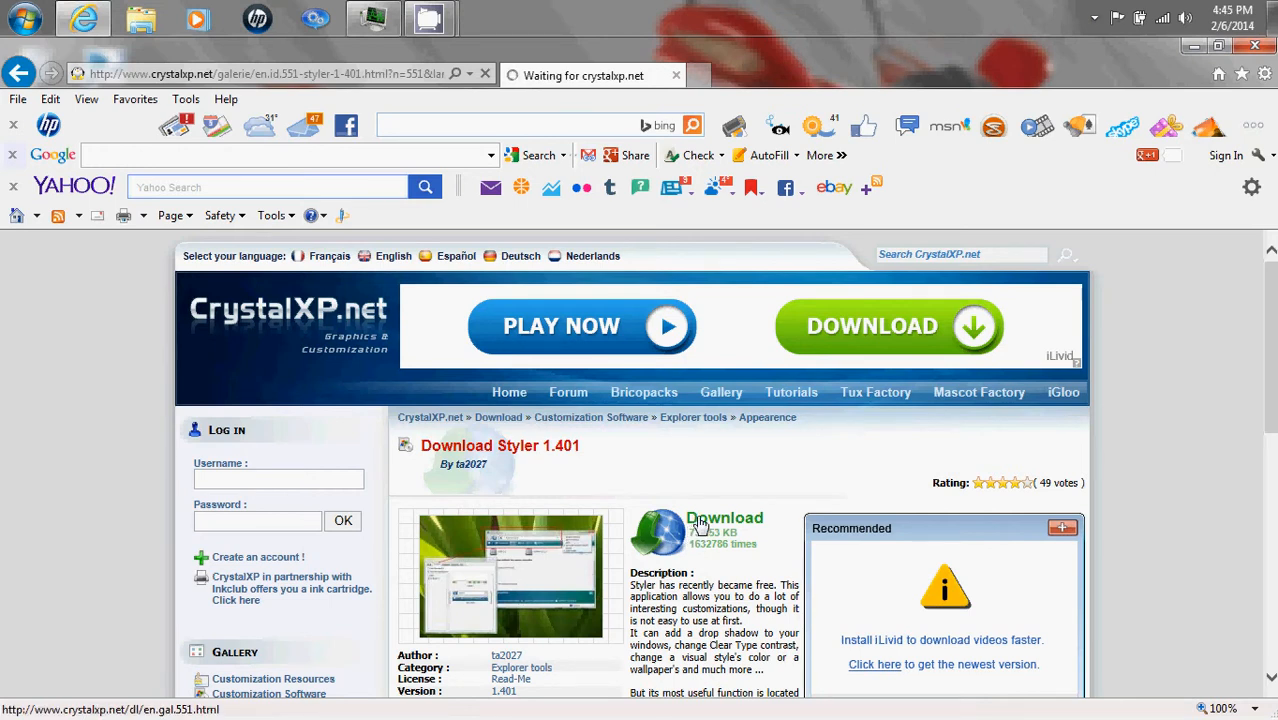
scroll(down, 3)
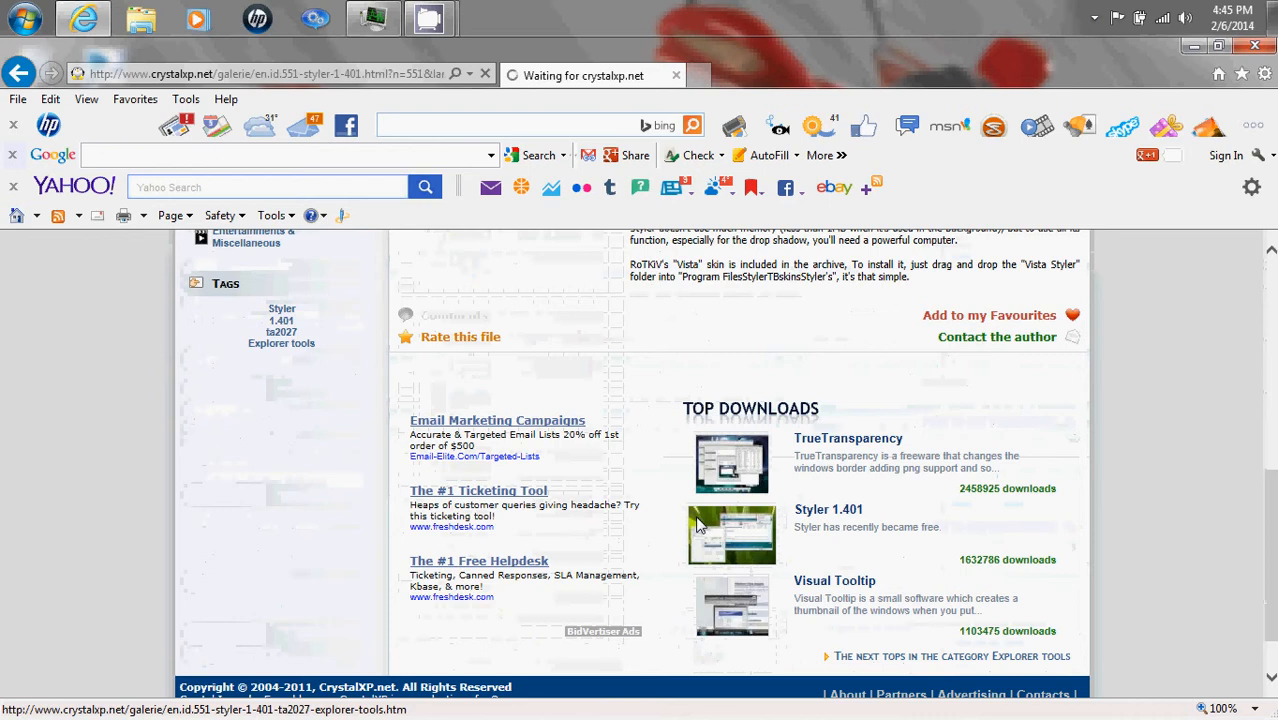
click(731, 535)
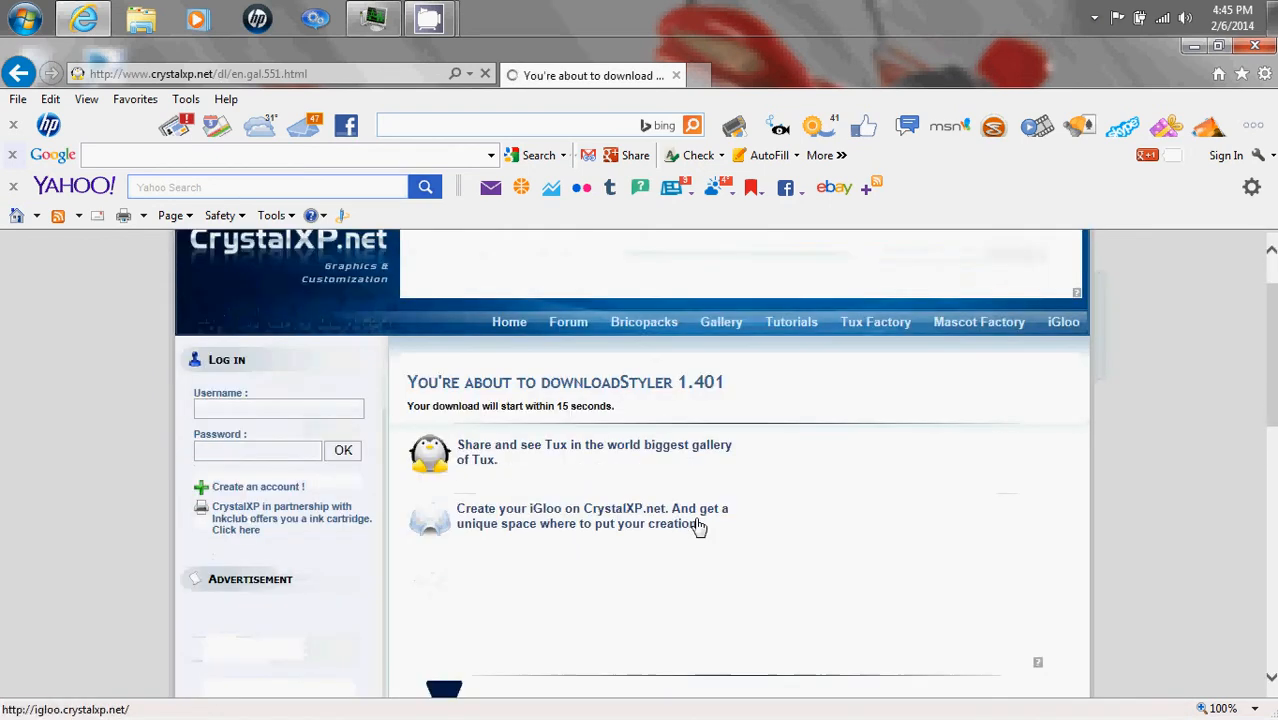
scroll(down, 3)
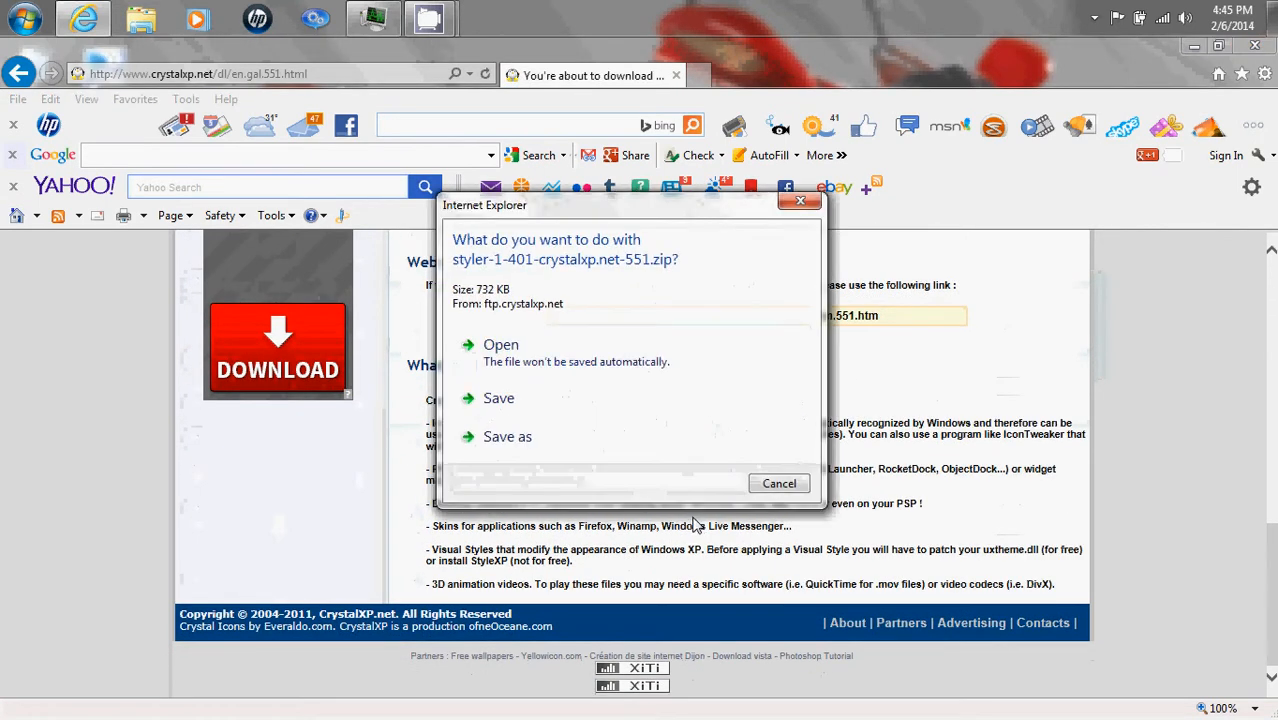
Choose Open for styler-1-401-crystalxp.net-551.zip in the download prompt
click(498, 398)
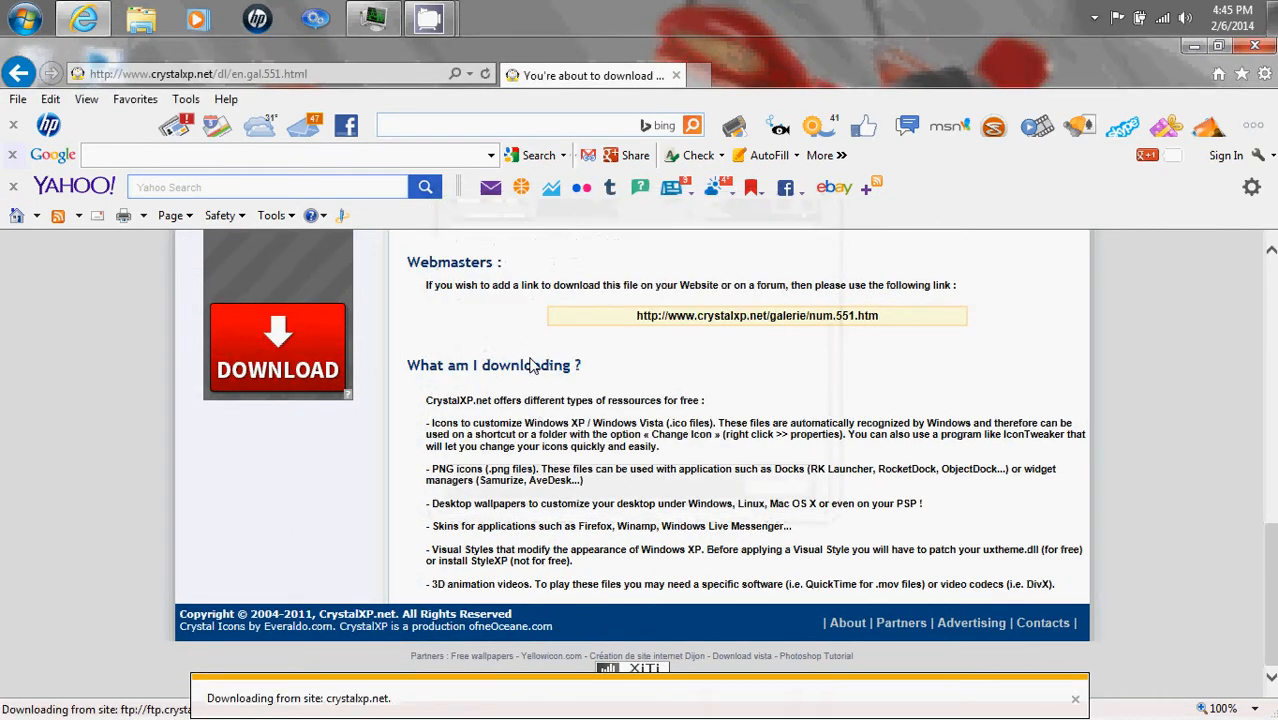
mouse_move(345, 520)
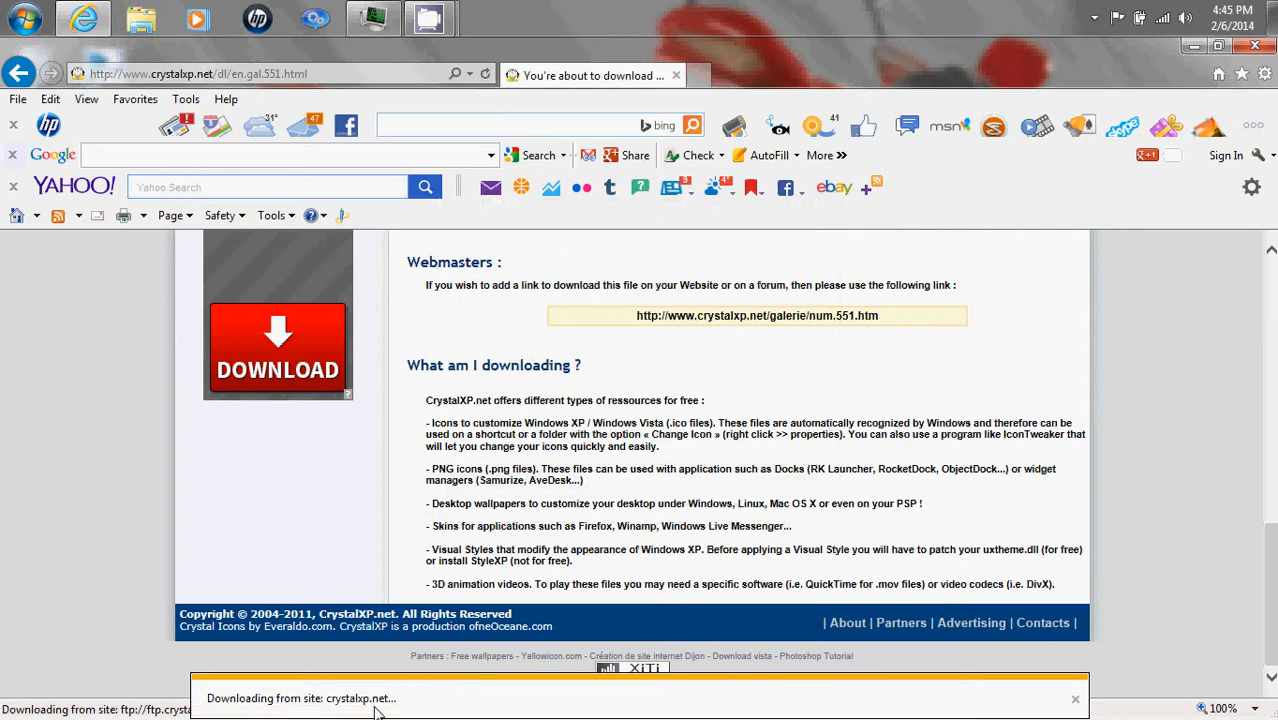
mouse_move(445, 705)
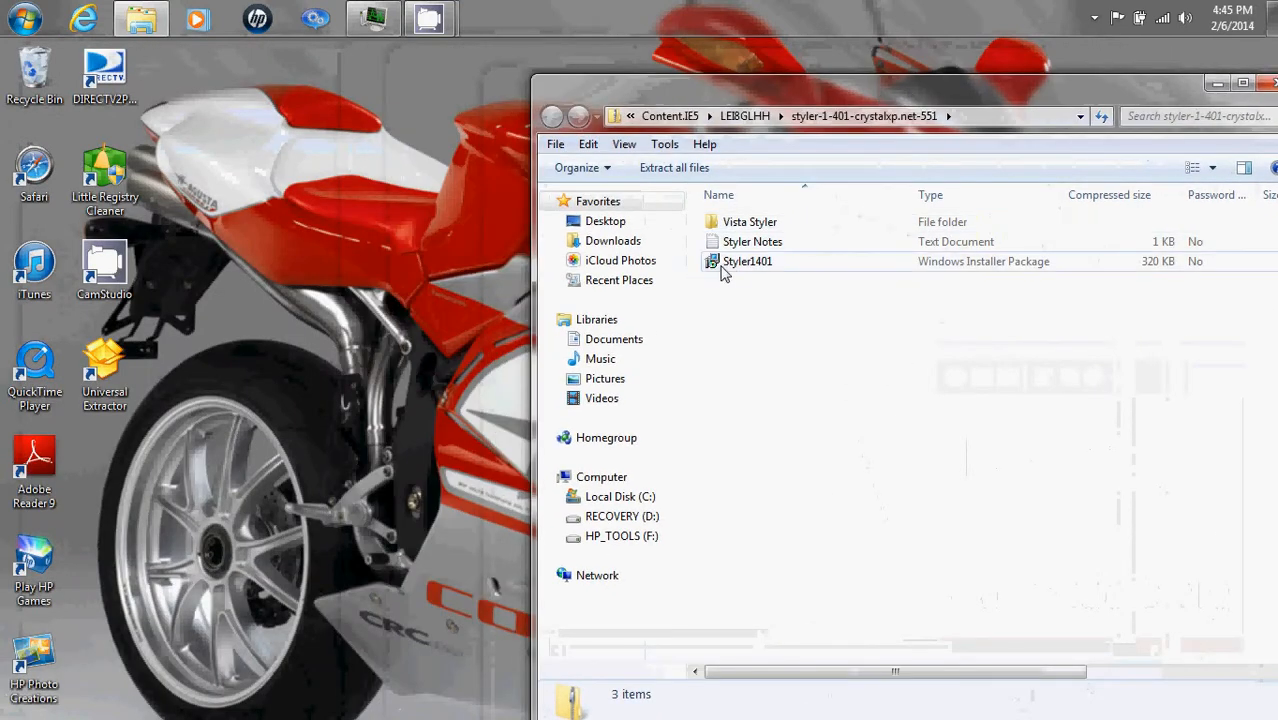
Copy Styler1401 from the zip to the desktop, accept the security warning, close the window
drag(747, 261, 205, 535)
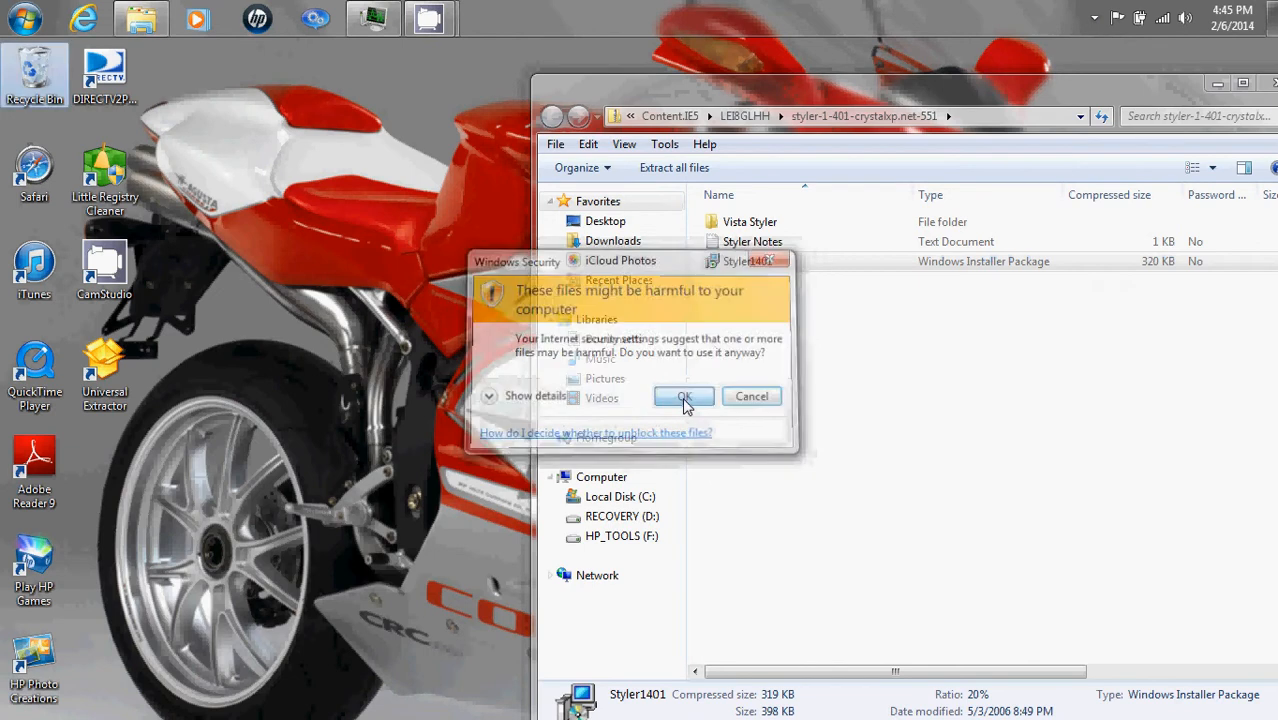
click(683, 396)
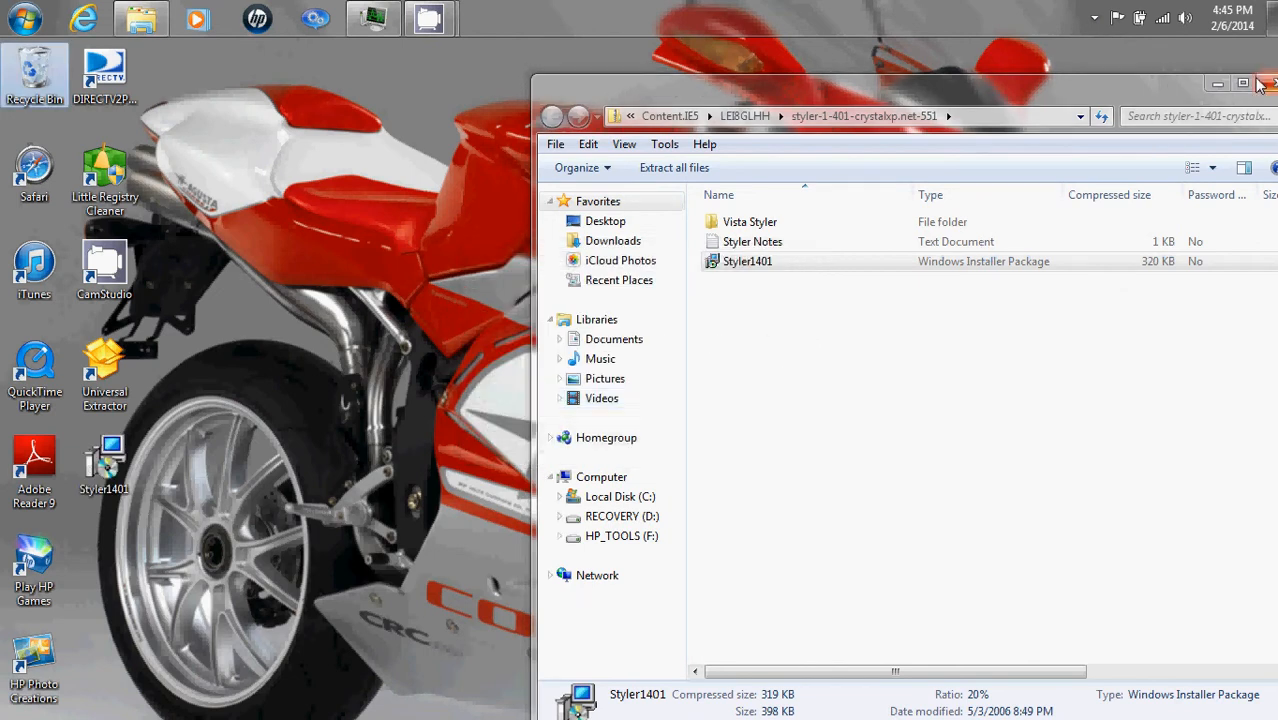
click(1270, 84)
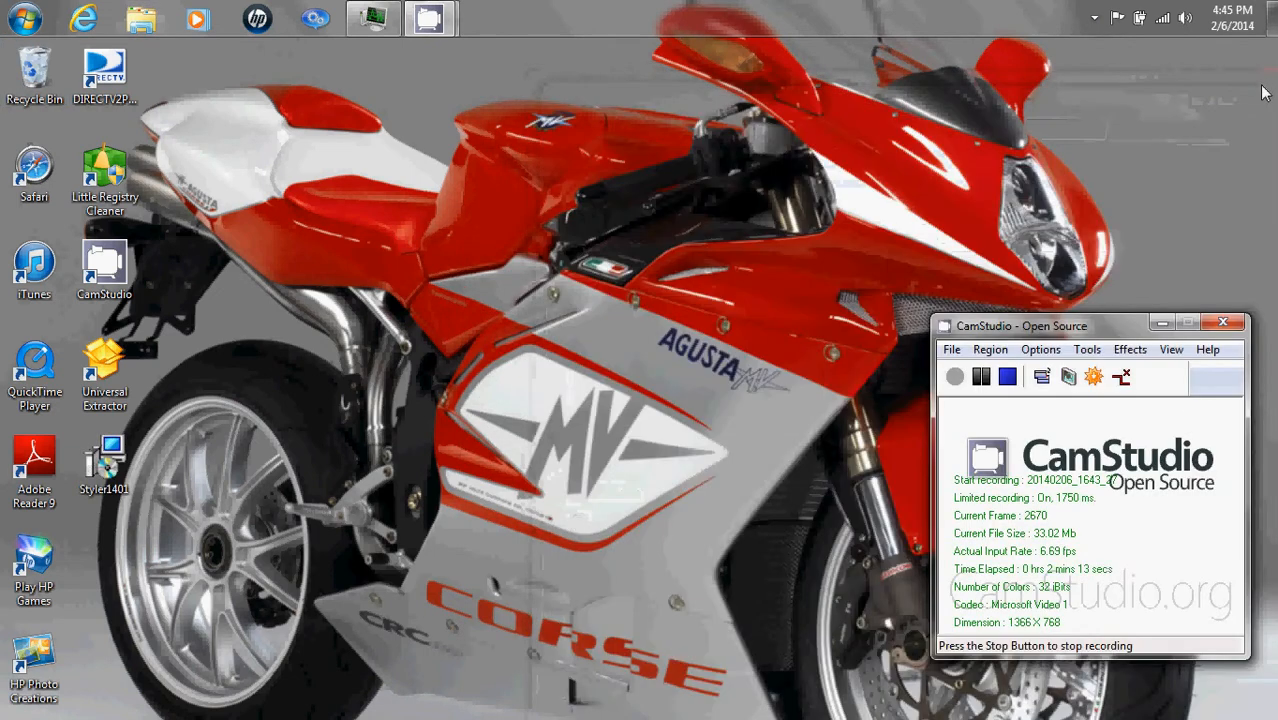
mouse_move(98, 514)
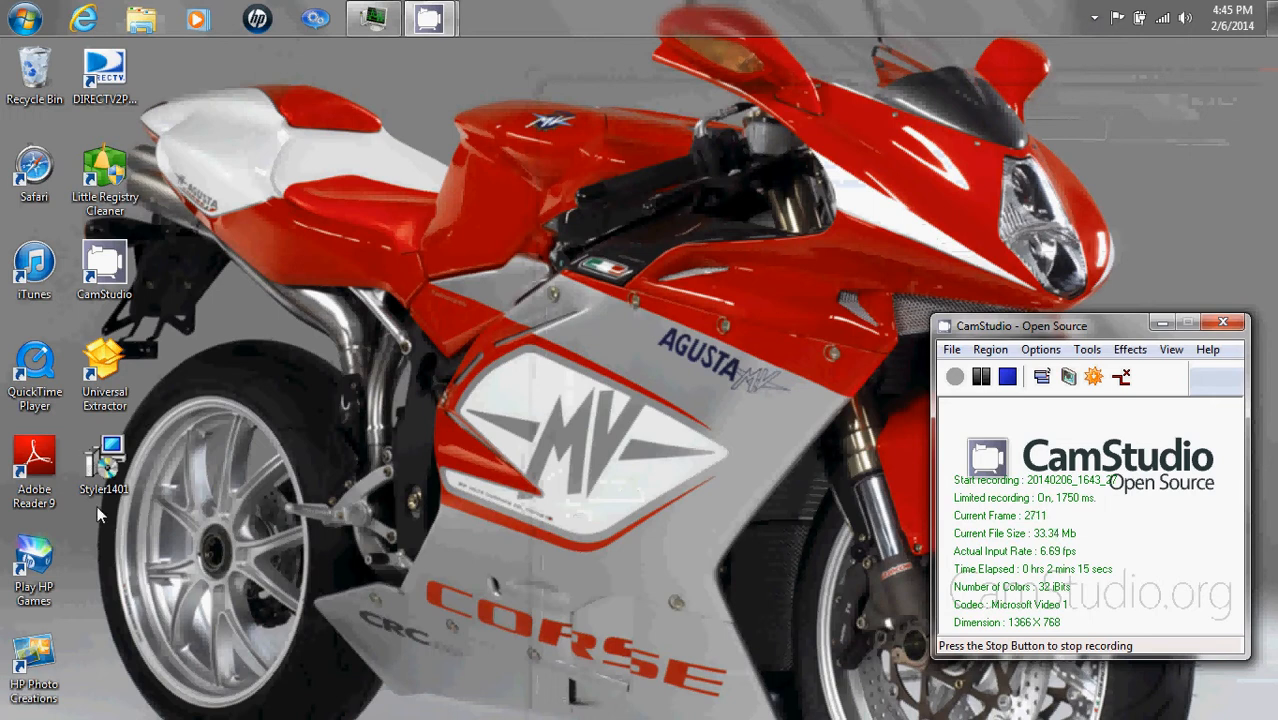
Tick compatibility mode in the Styler1401 installer's Properties Compatibility settings and confirm
right_click(104, 465)
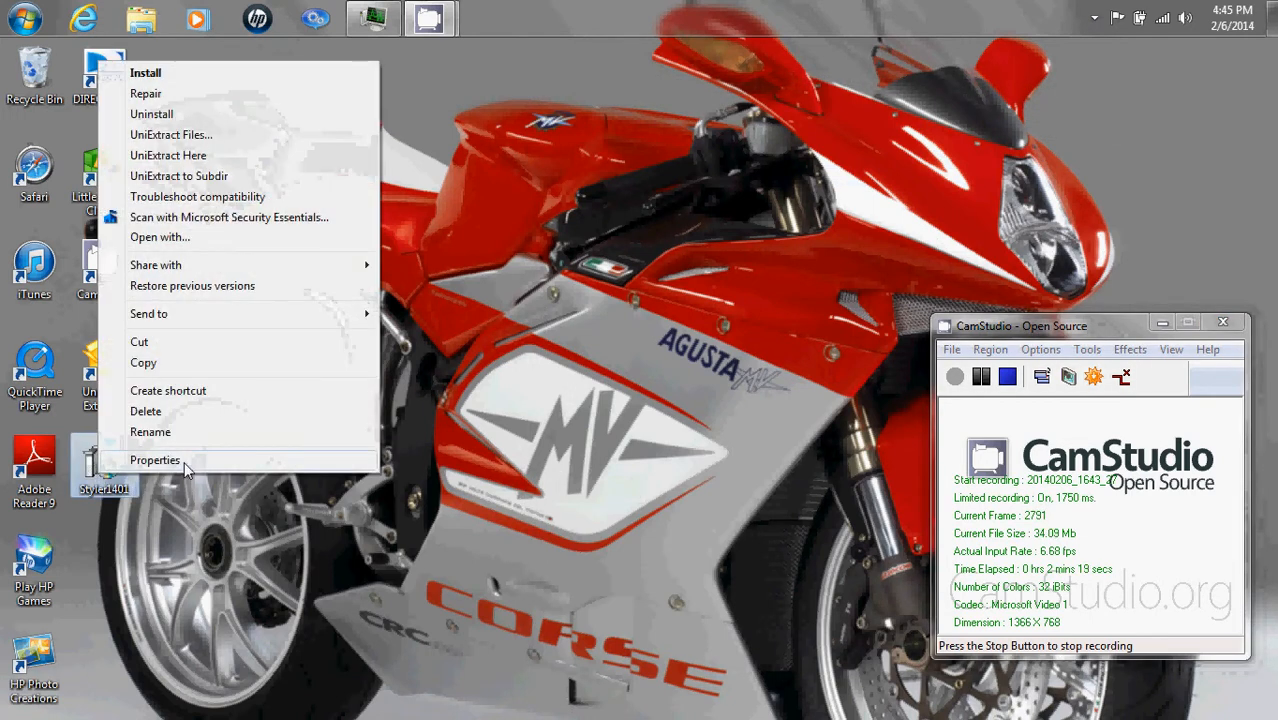
click(154, 460)
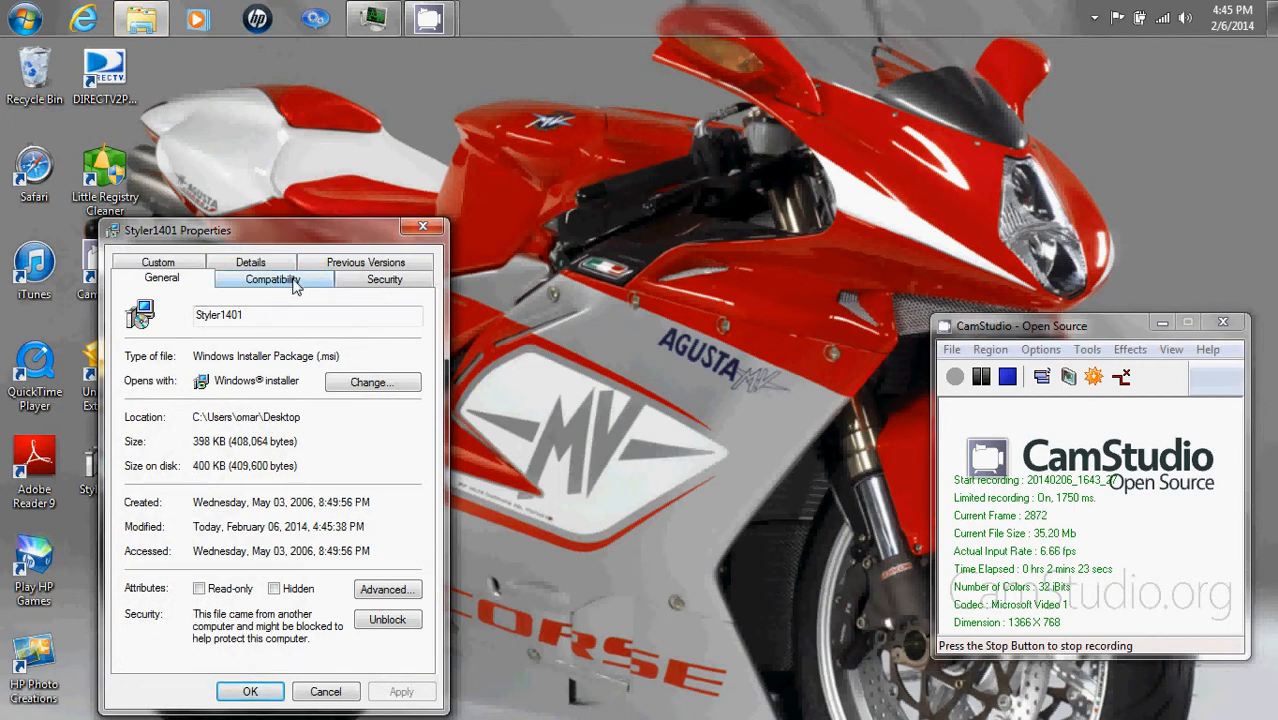
click(272, 278)
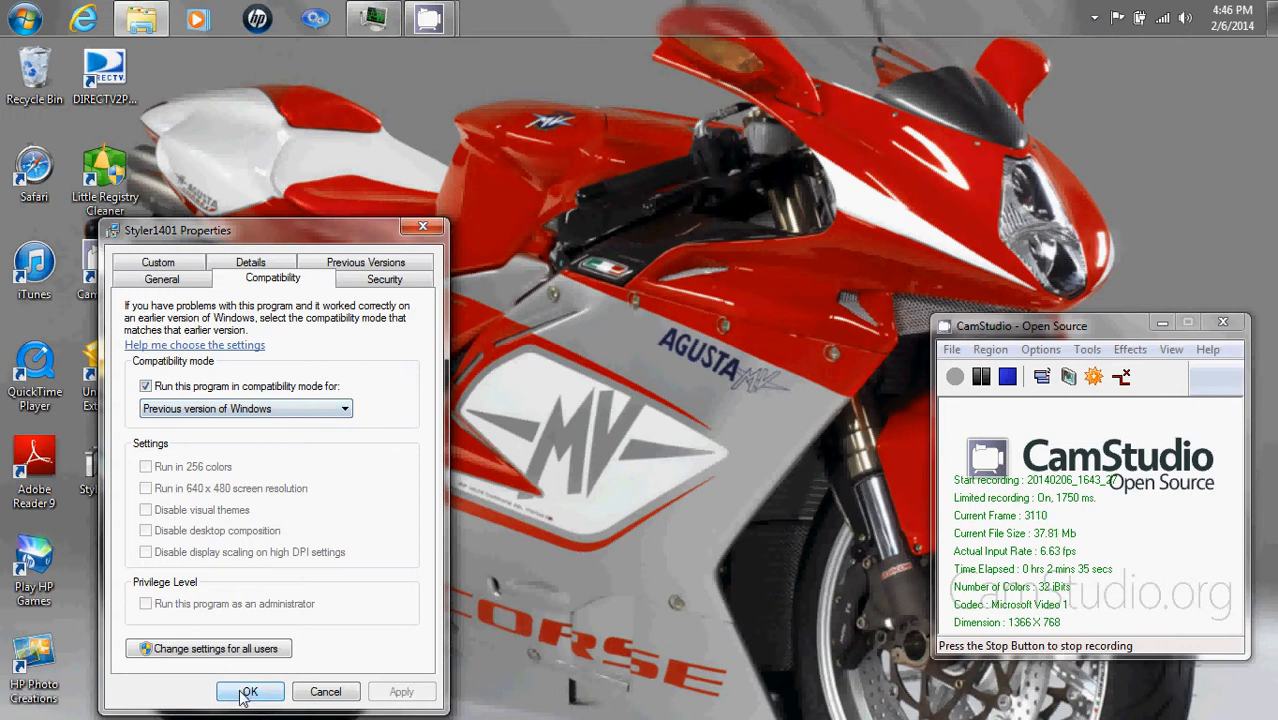
click(249, 692)
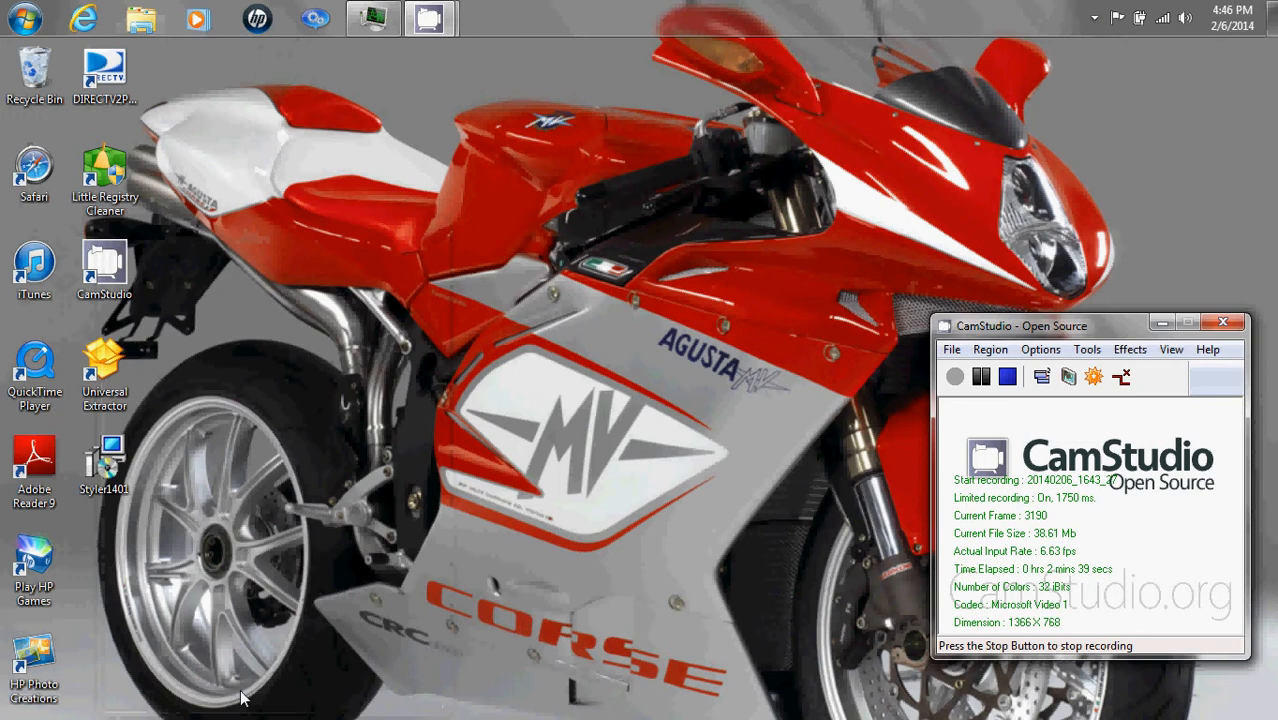
mouse_move(323, 607)
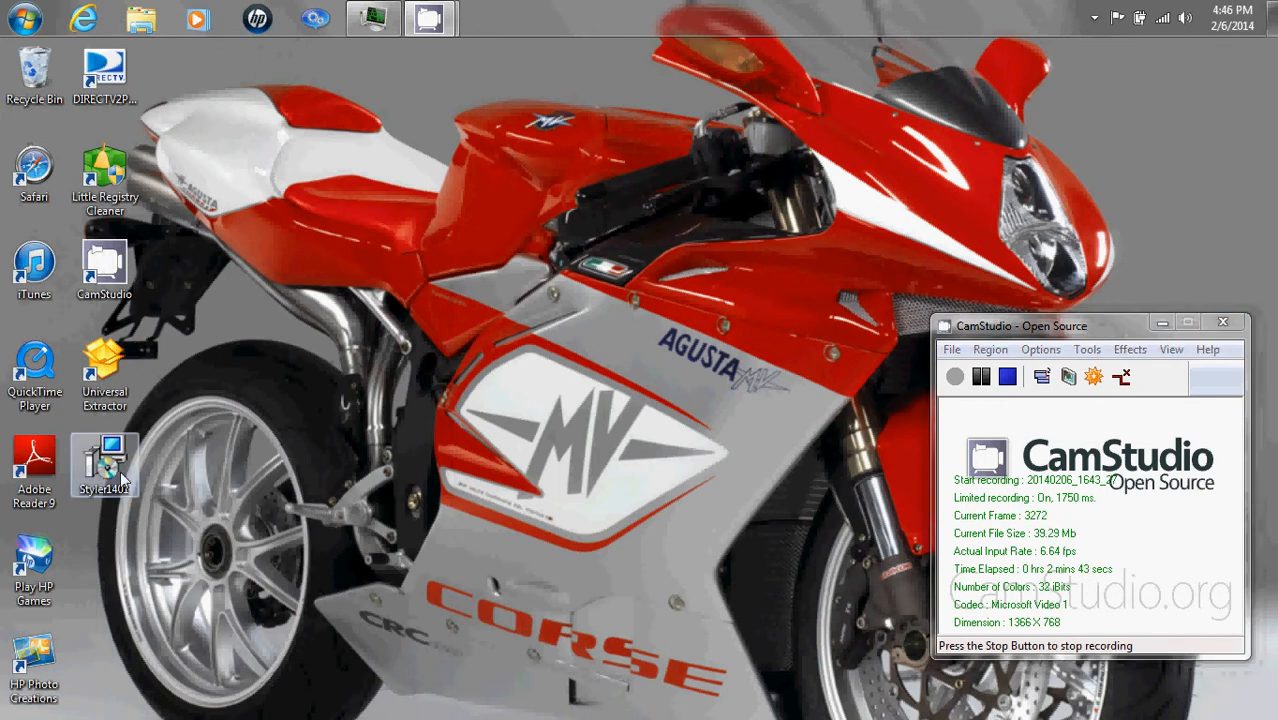
Launch the Styler1401 installer via Install, allowing the unverified publisher to run
right_click(104, 465)
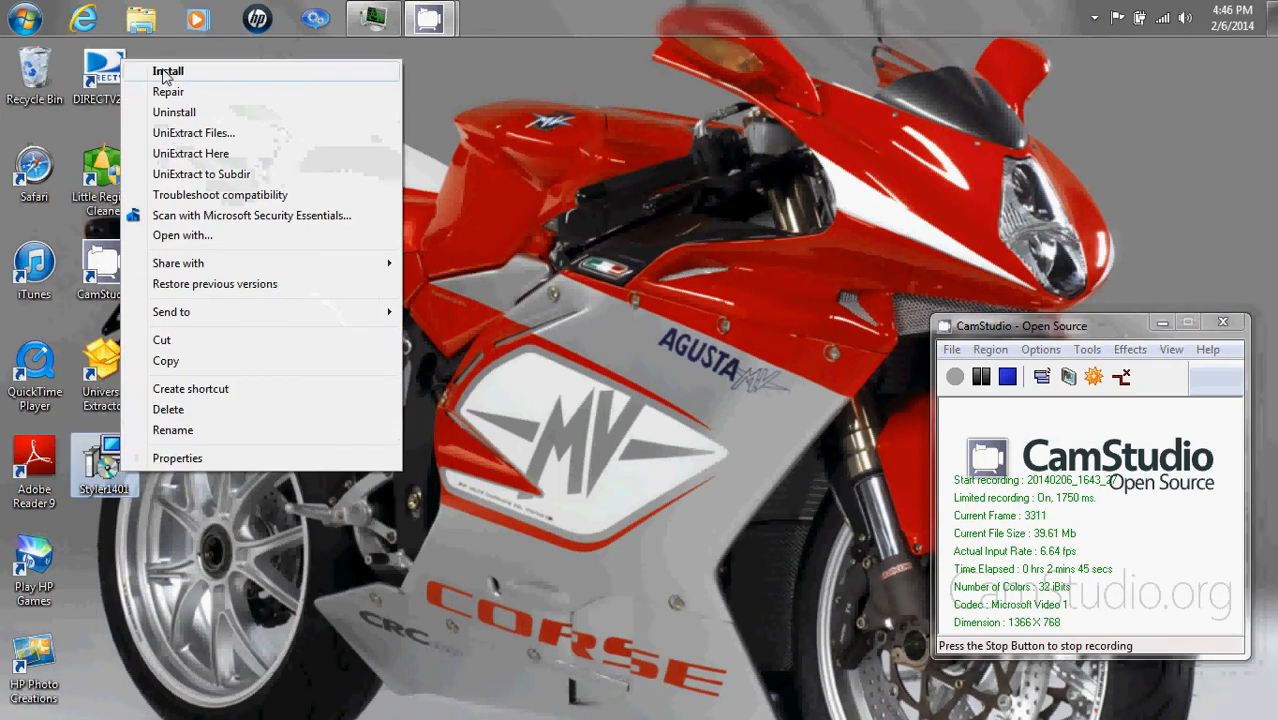
click(167, 71)
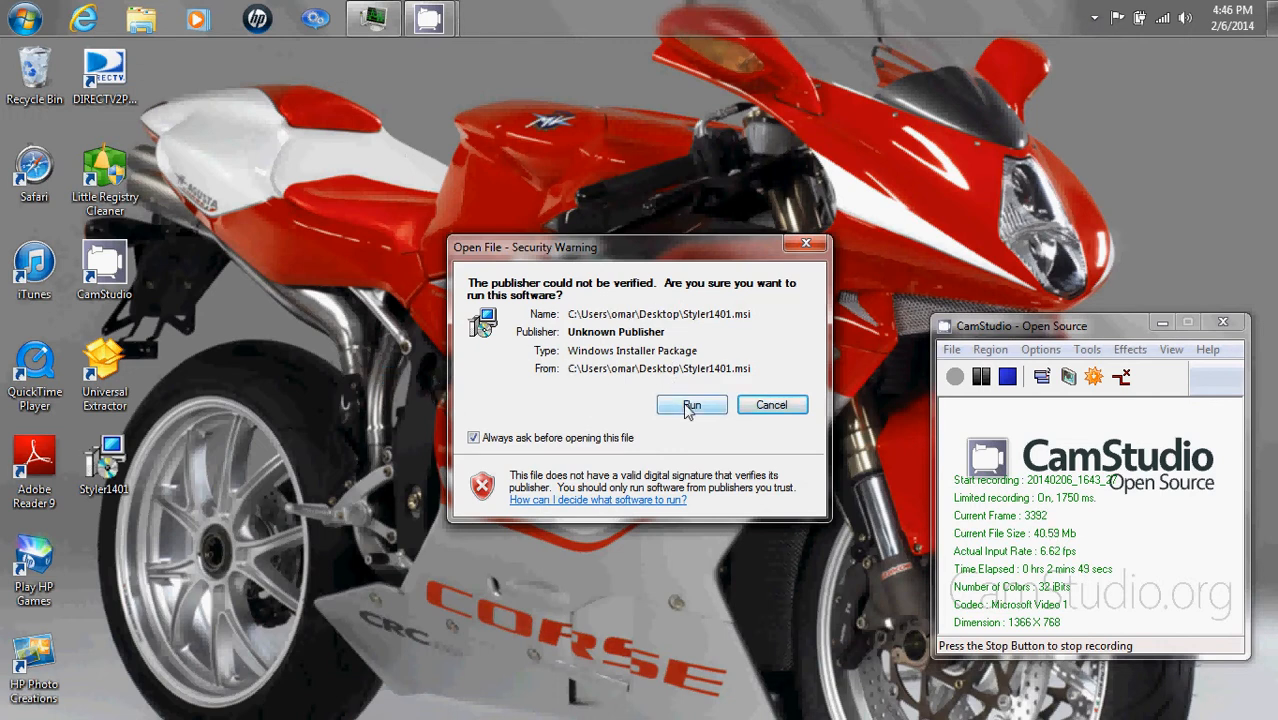
click(691, 404)
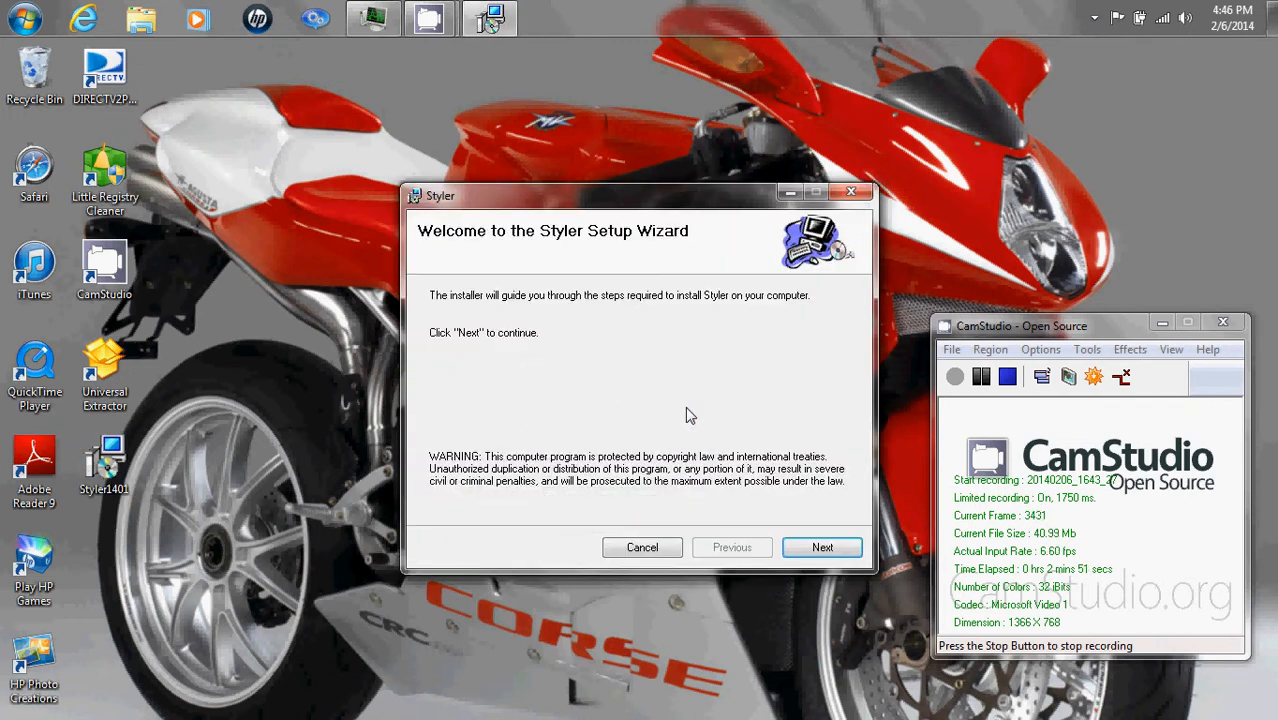
mouse_move(480, 381)
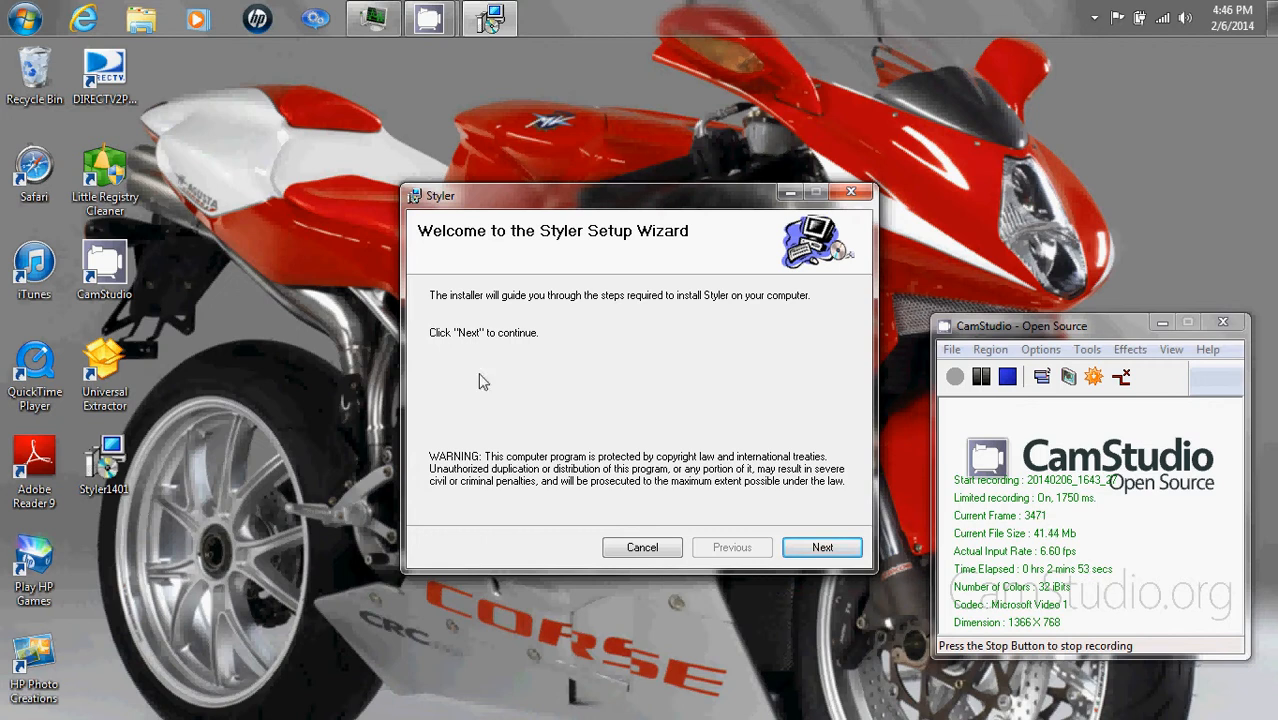
Complete the Setup Wizard with the default Program Files folder and close it
click(822, 547)
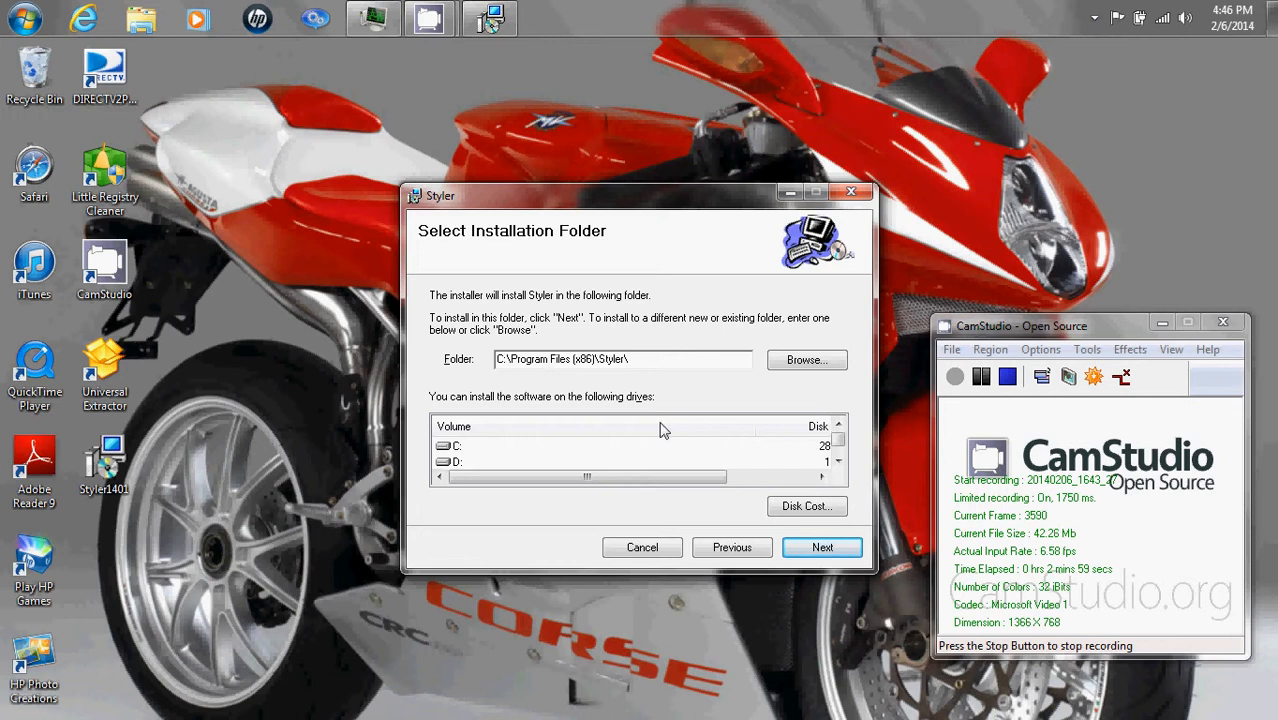
click(822, 547)
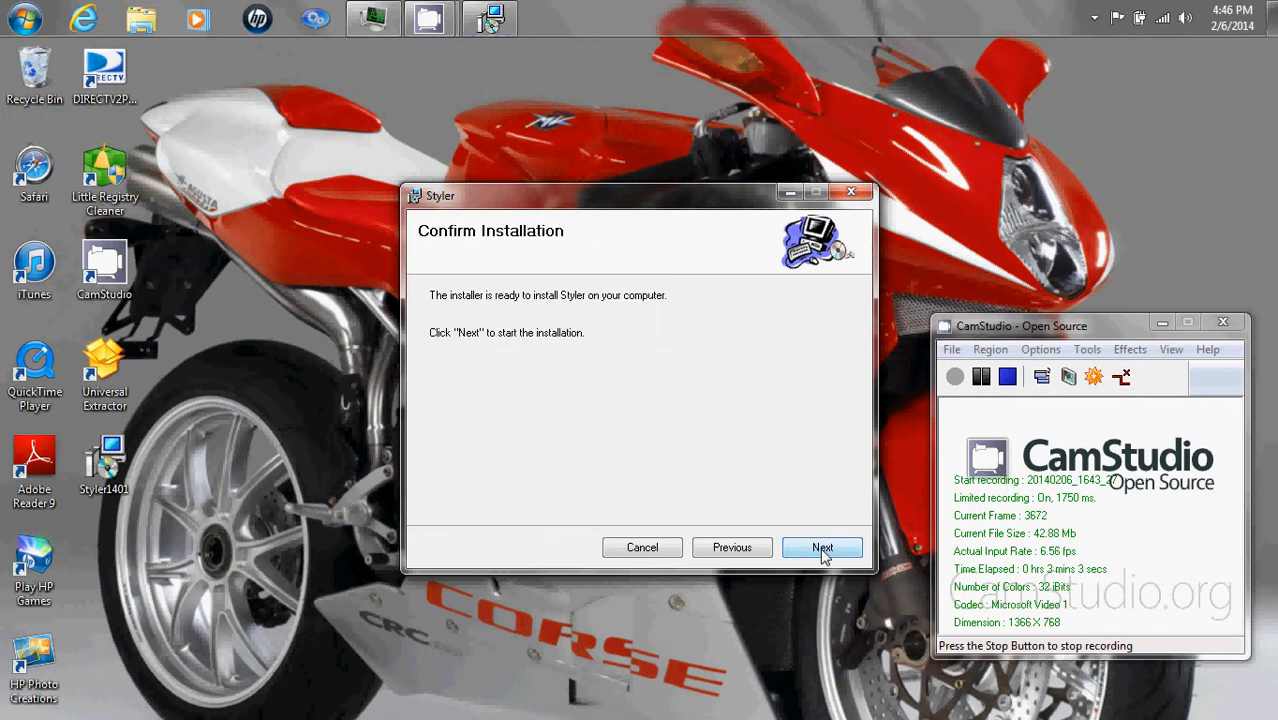
click(822, 547)
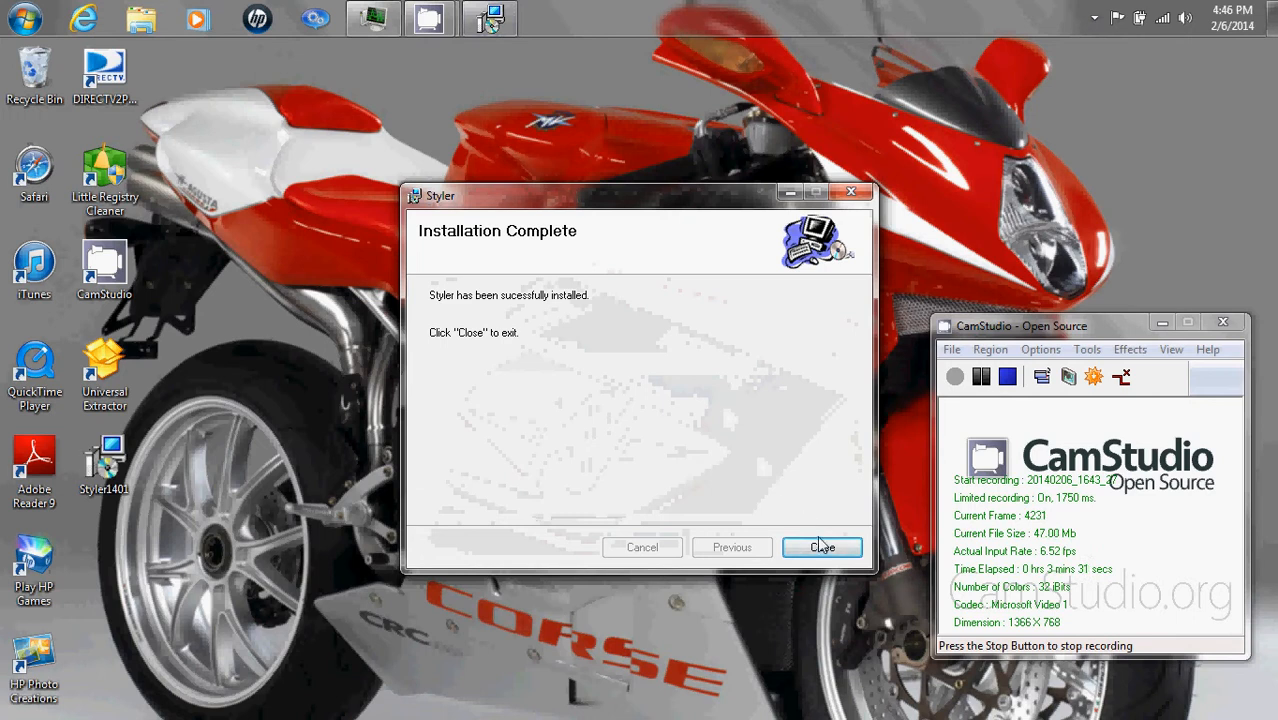
click(821, 547)
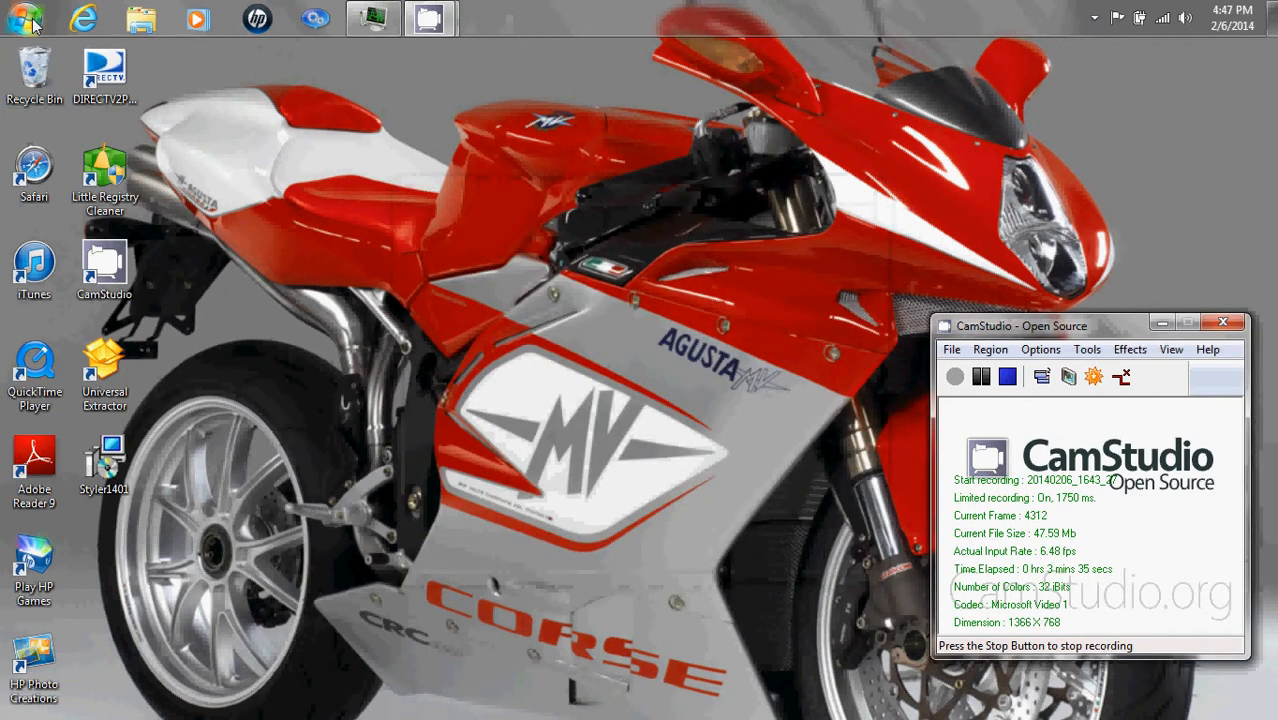
click(25, 18)
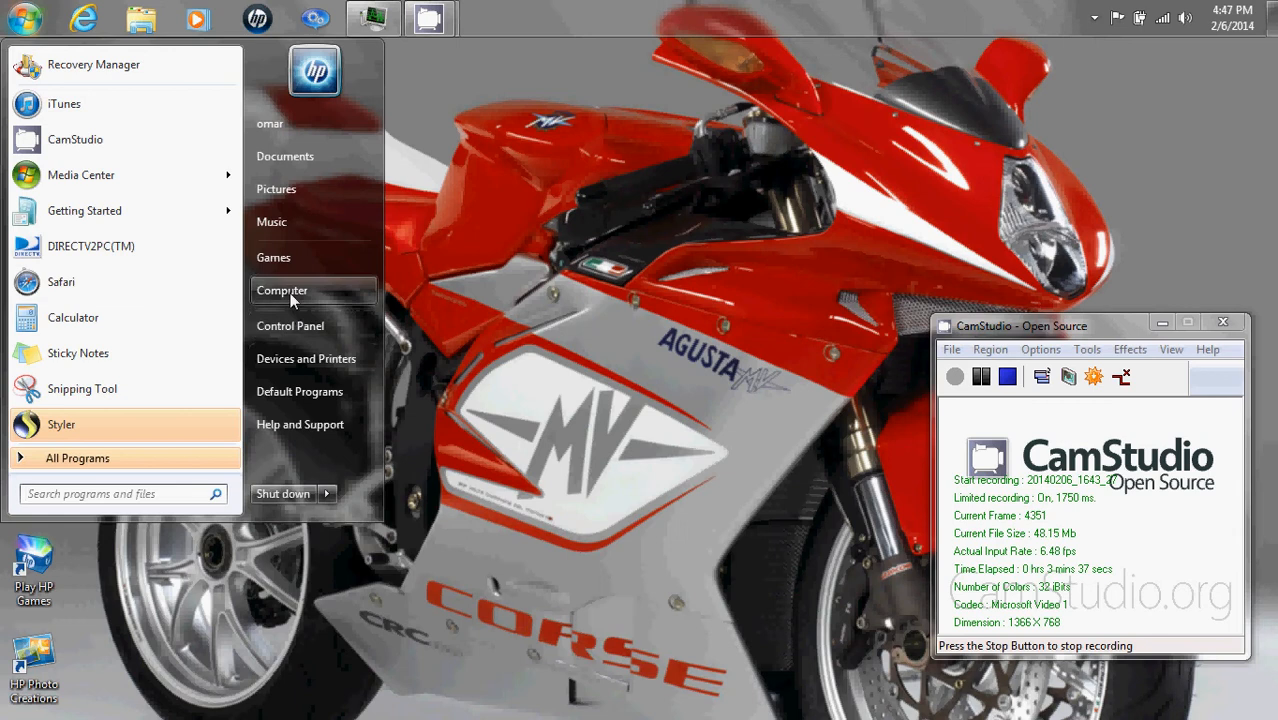
Browse Computer > Local Disk (C:) > Program Files (x86) > Styler and select Styler.exe
click(282, 290)
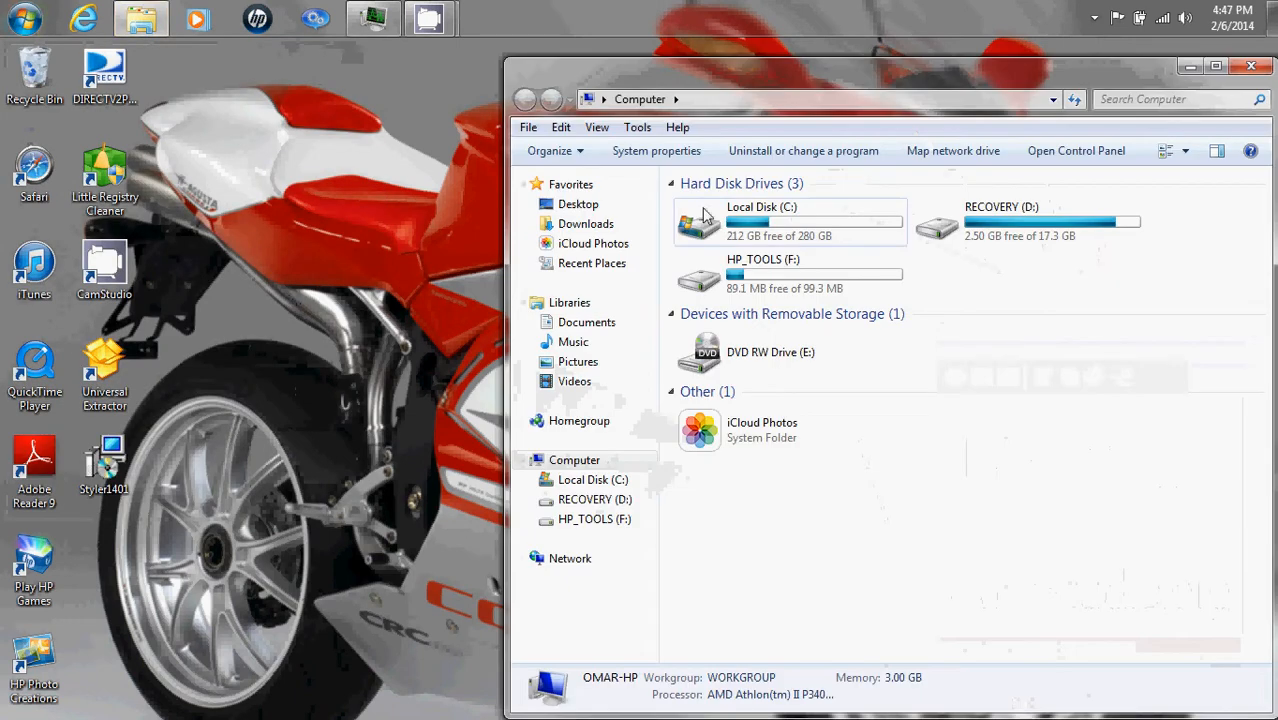
click(790, 222)
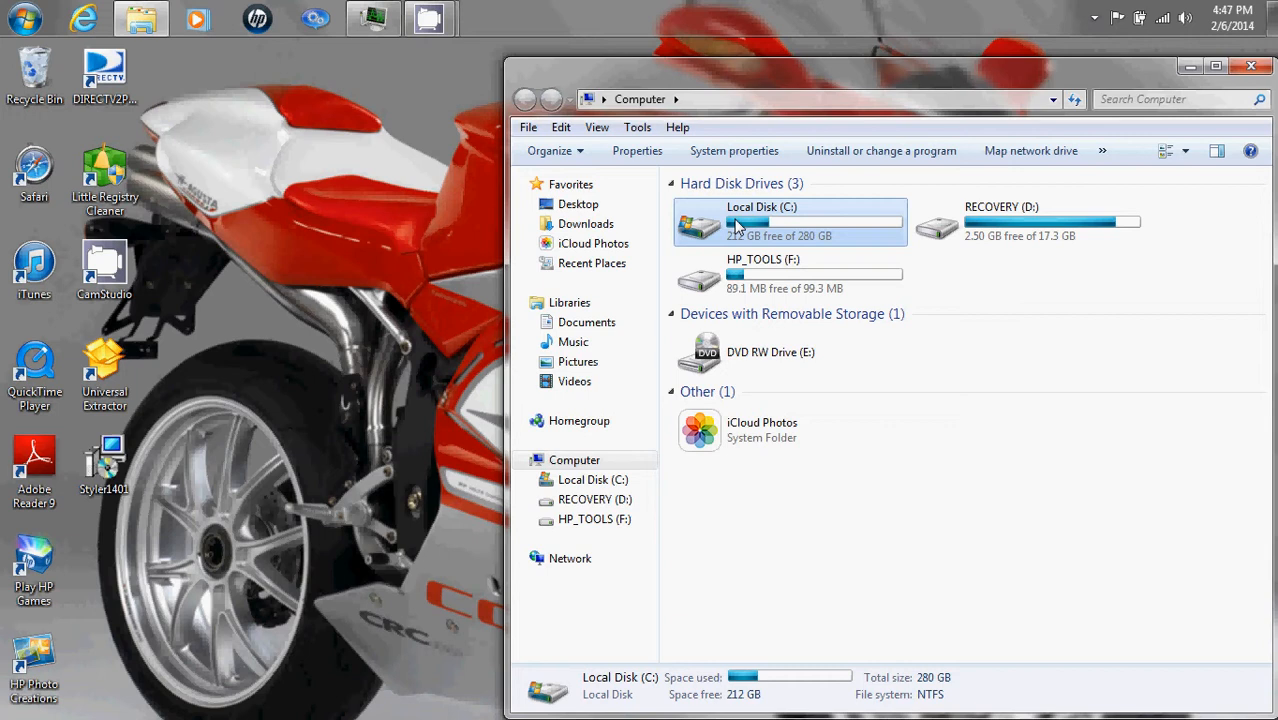
double_click(790, 220)
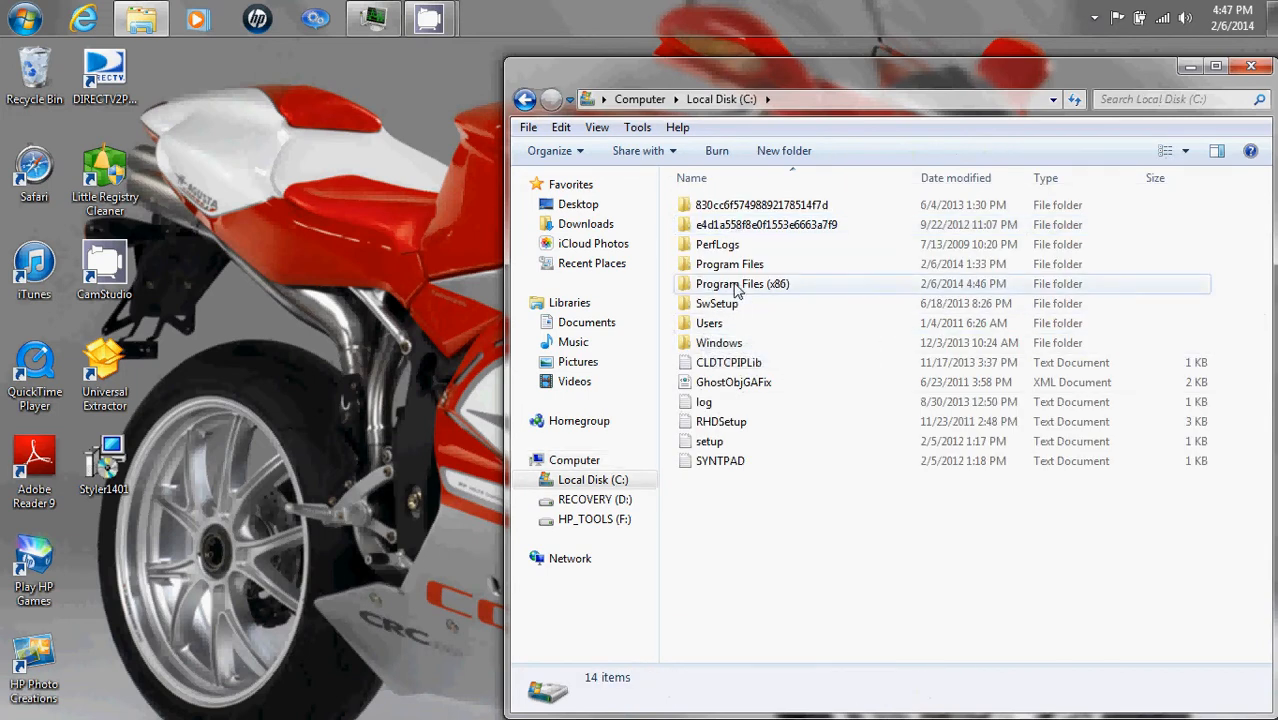
double_click(742, 283)
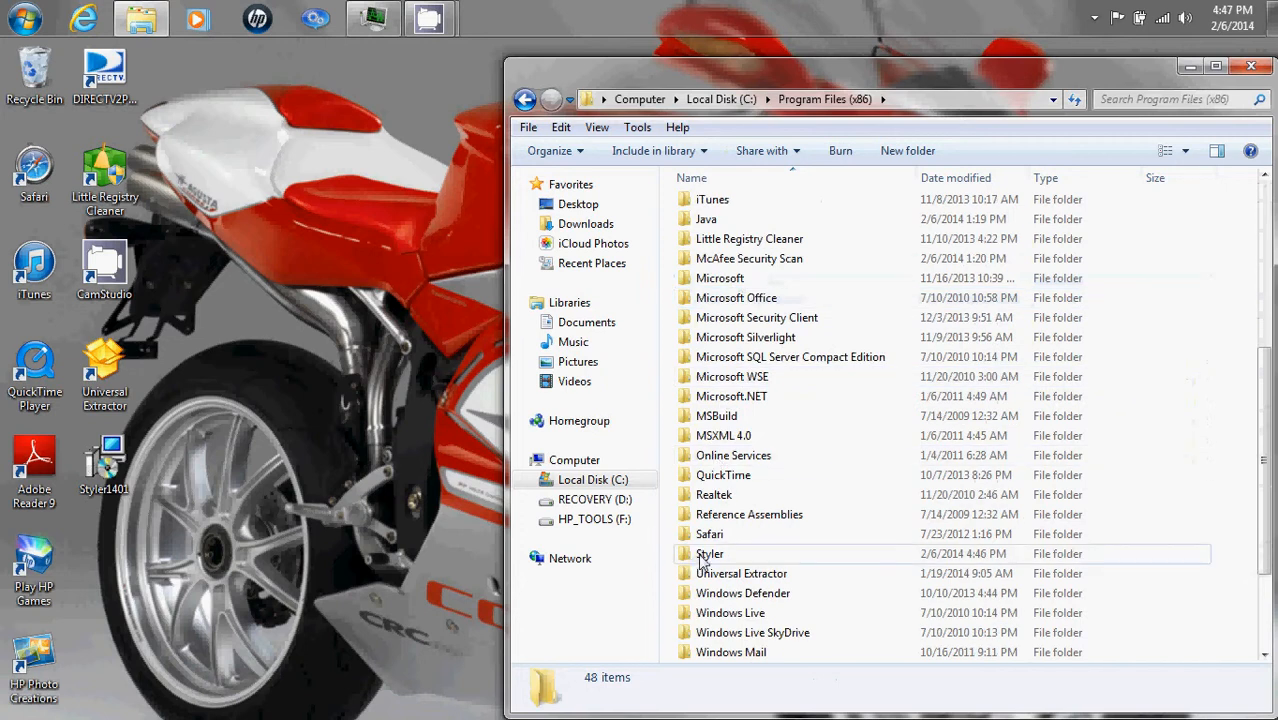
mouse_move(710, 553)
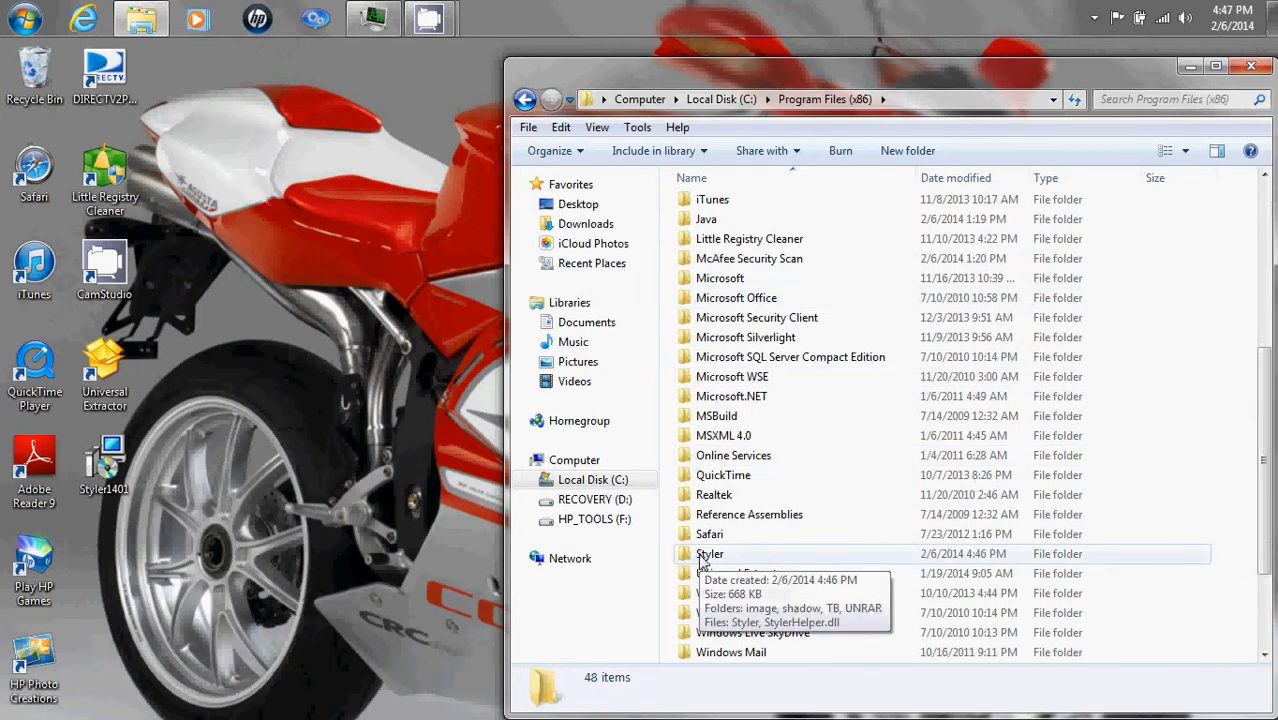
double_click(710, 553)
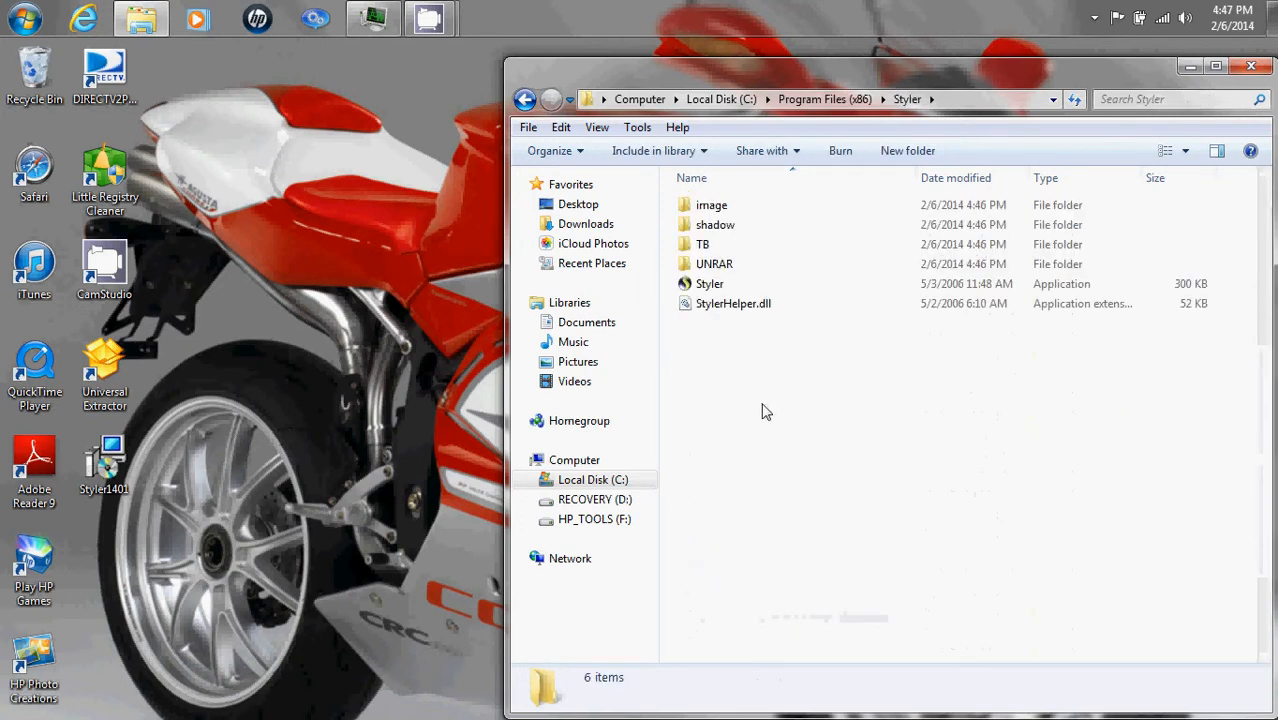
click(710, 283)
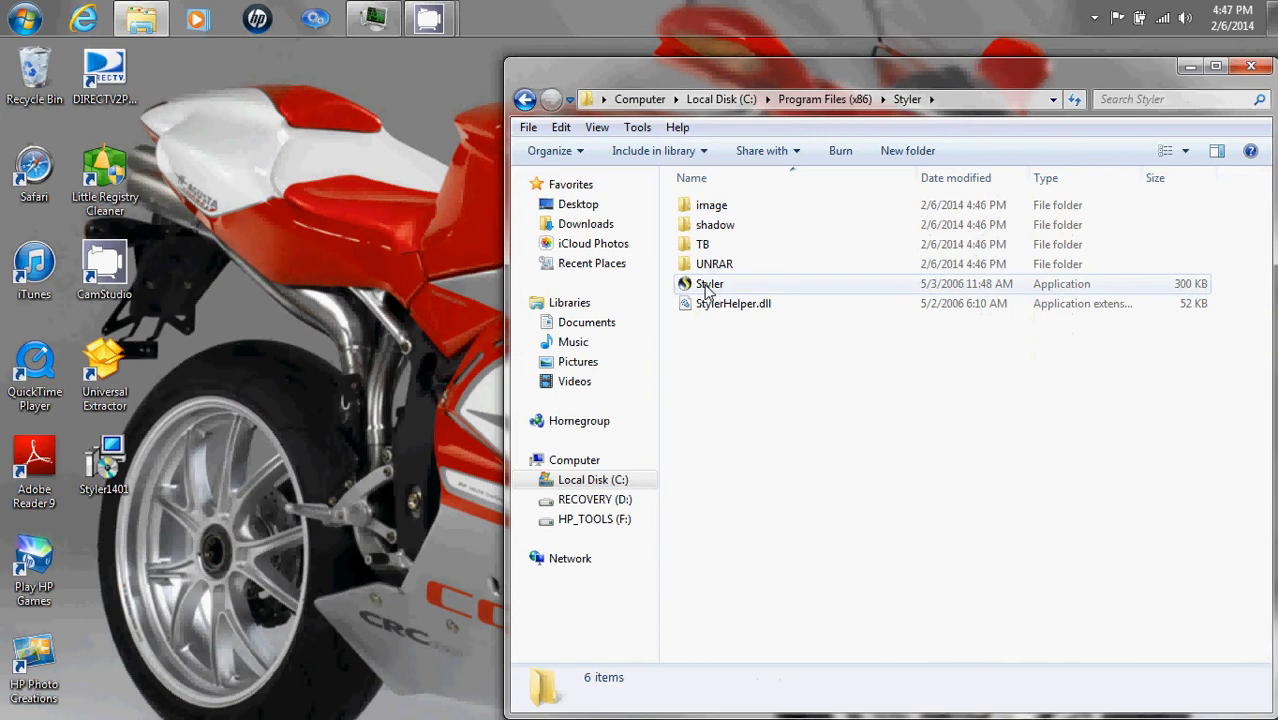
right_click(709, 283)
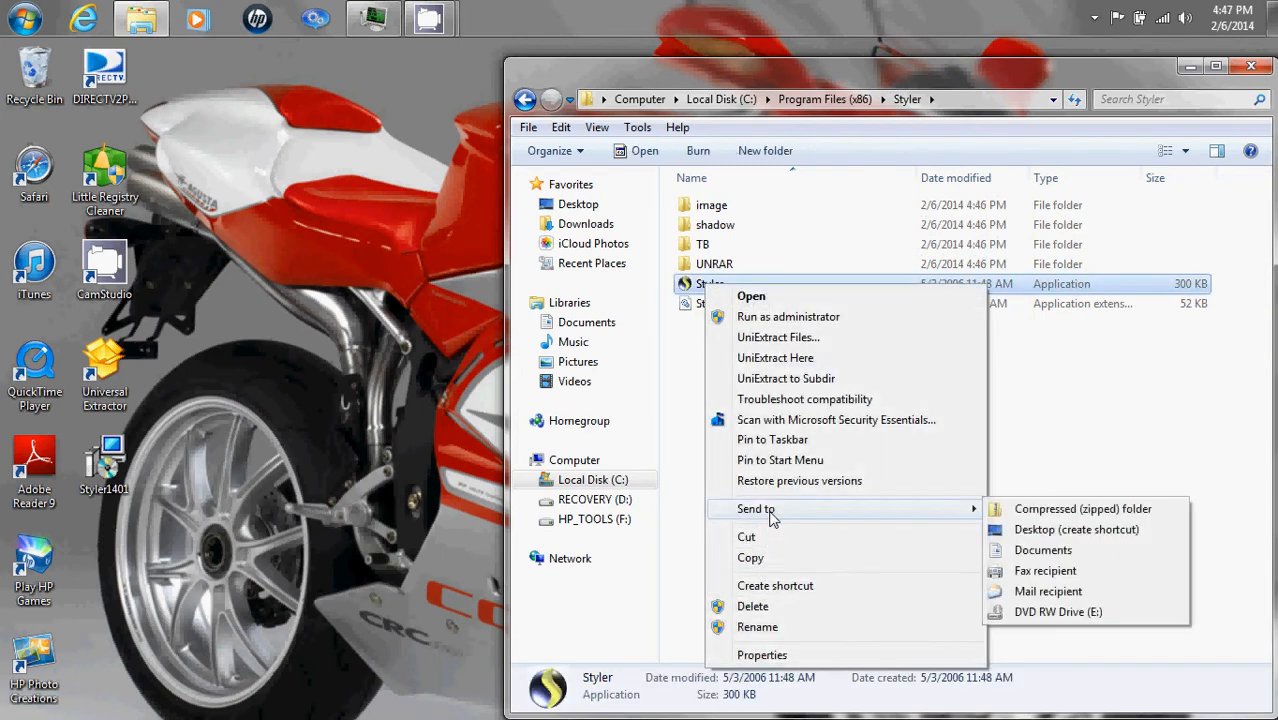
Send Styler.exe to the desktop as a shortcut
click(1076, 529)
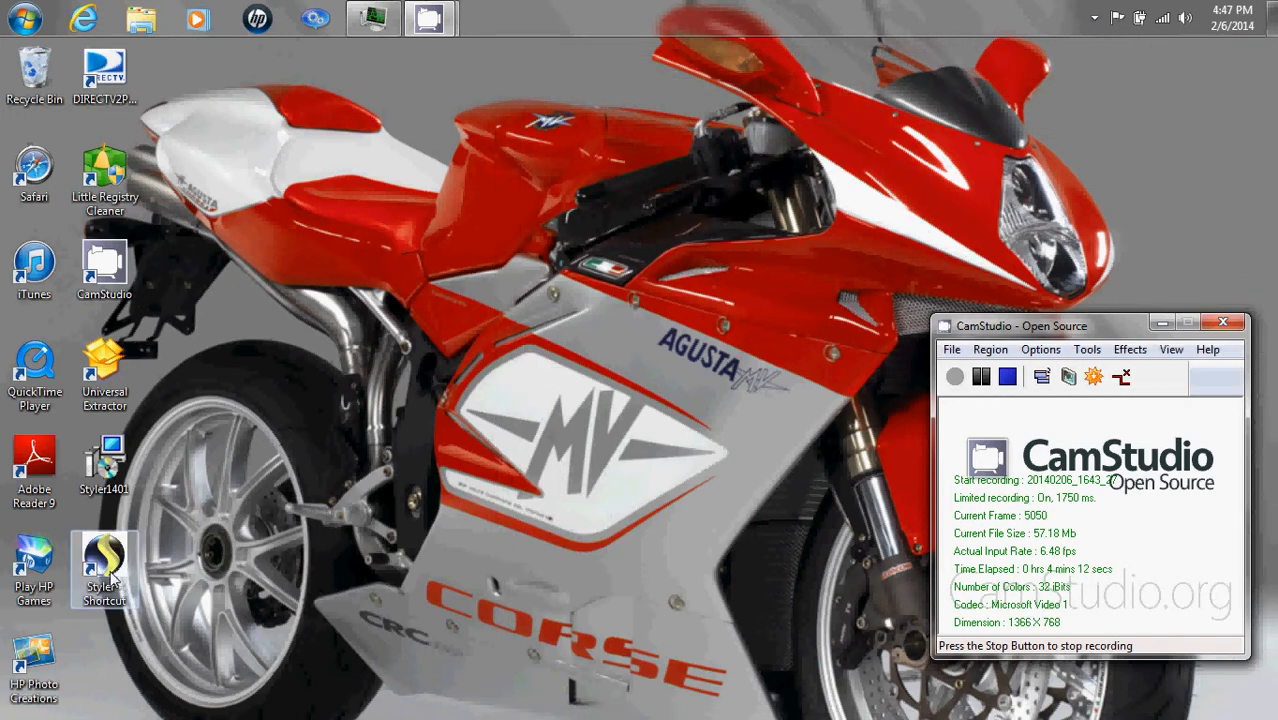
Bring up the Compatibility settings in the Styler shortcut's properties
right_click(104, 565)
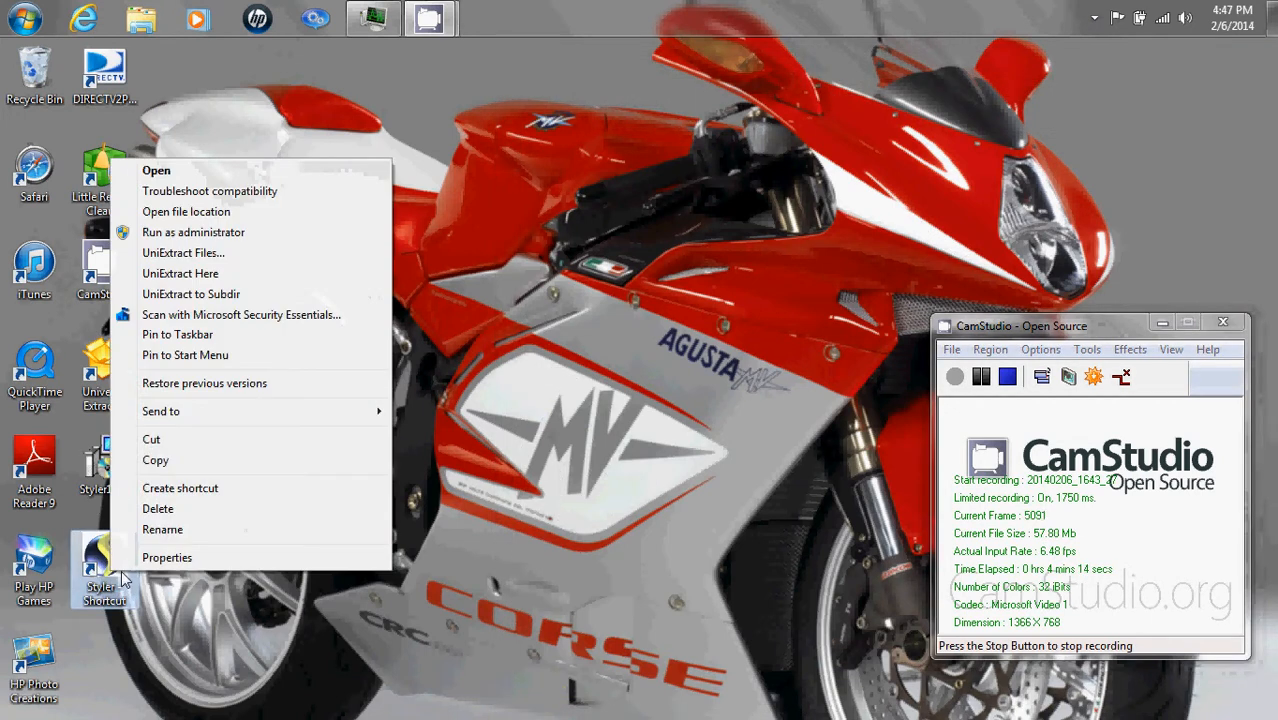
click(166, 557)
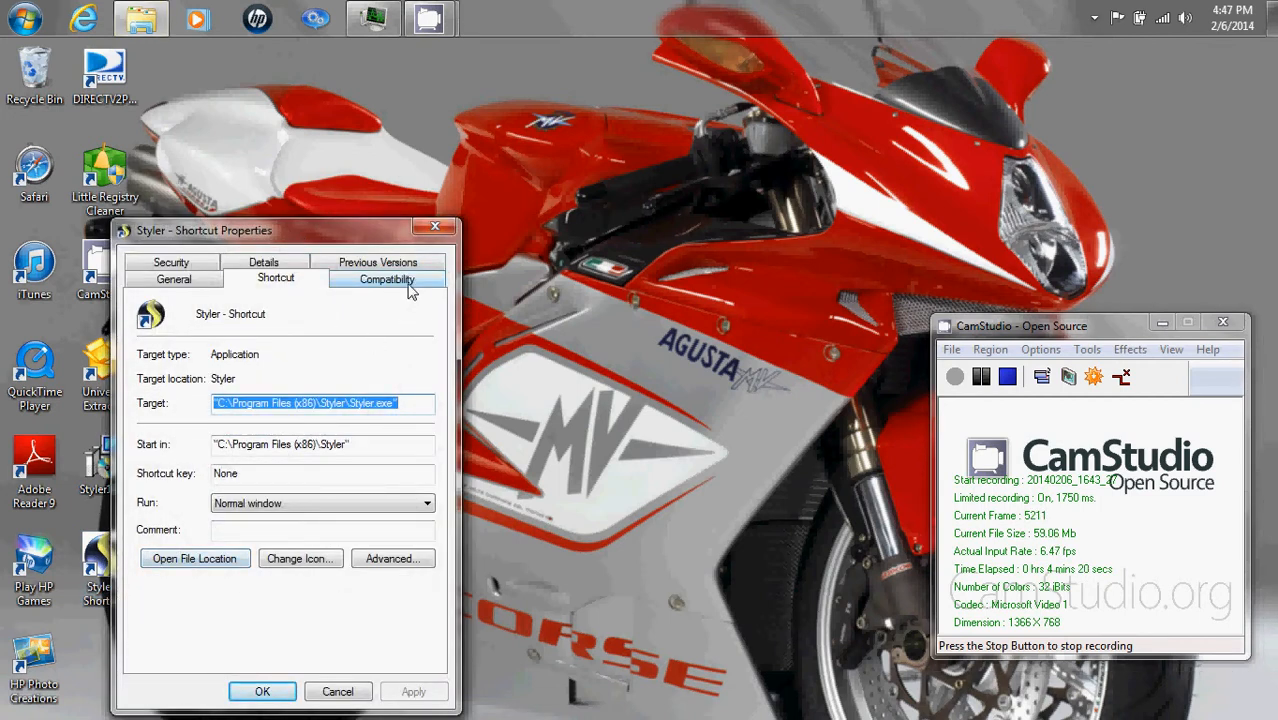
click(386, 279)
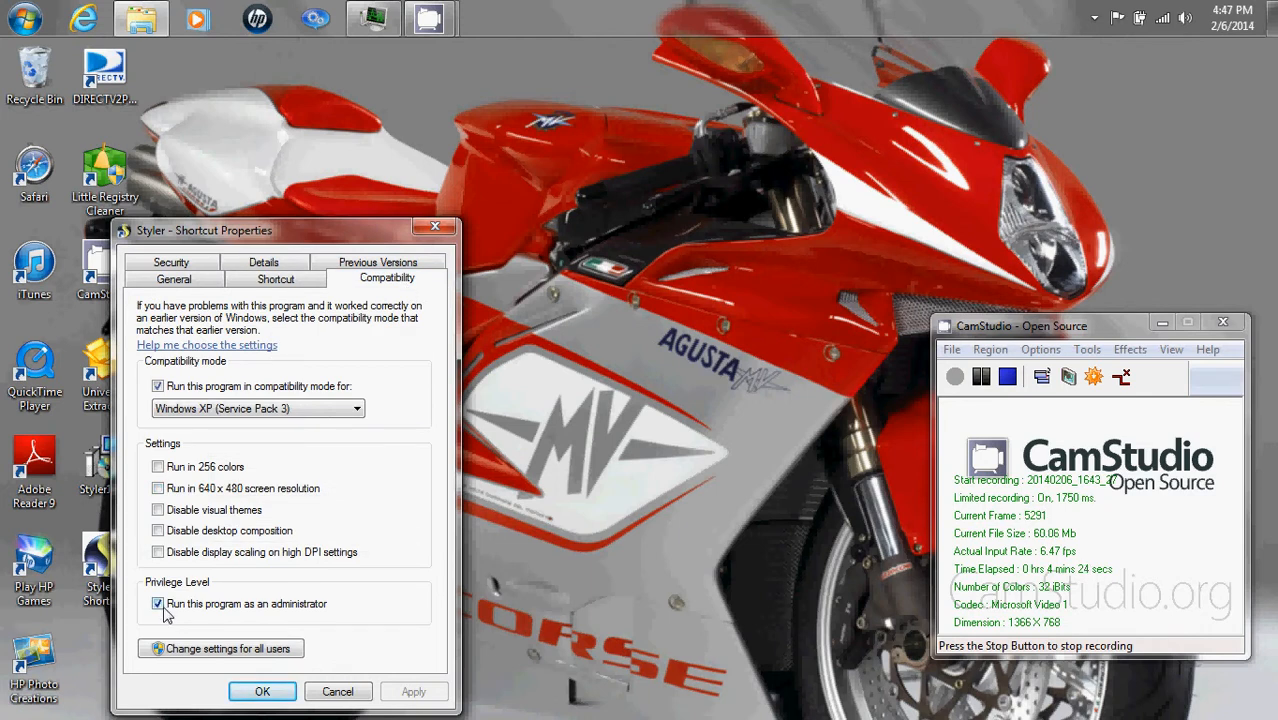
mouse_move(325, 572)
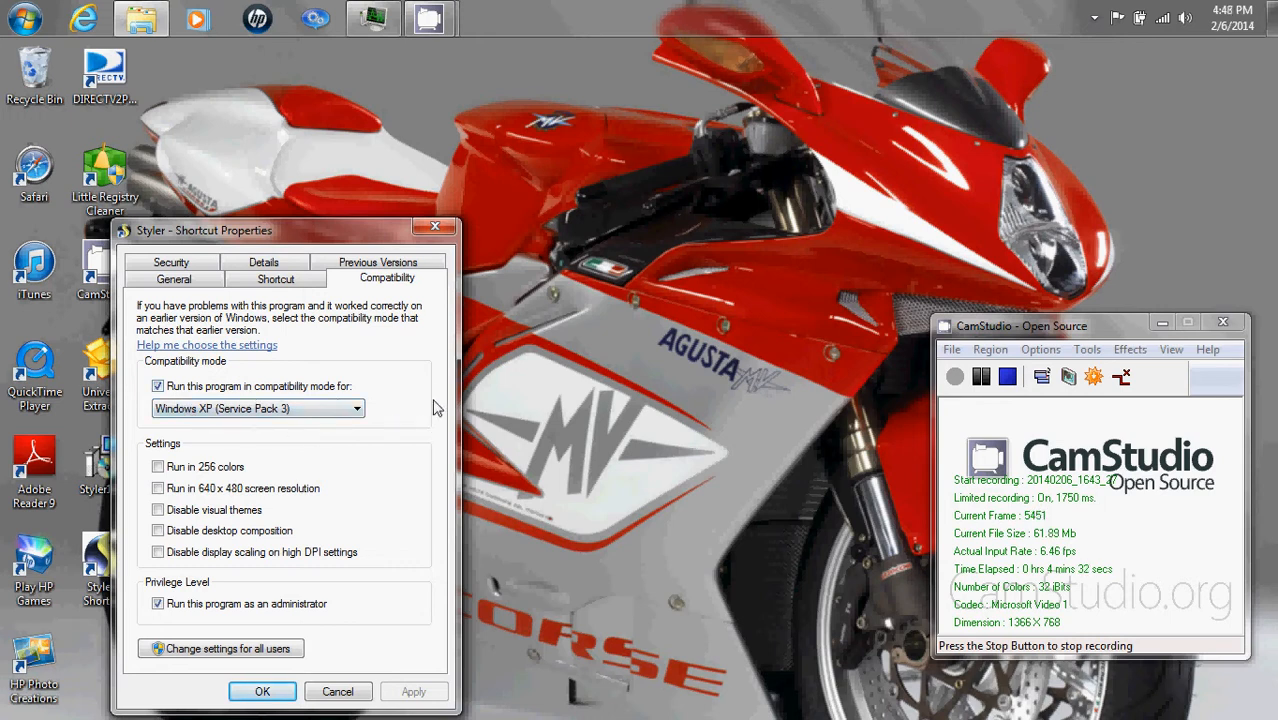
mouse_move(352, 512)
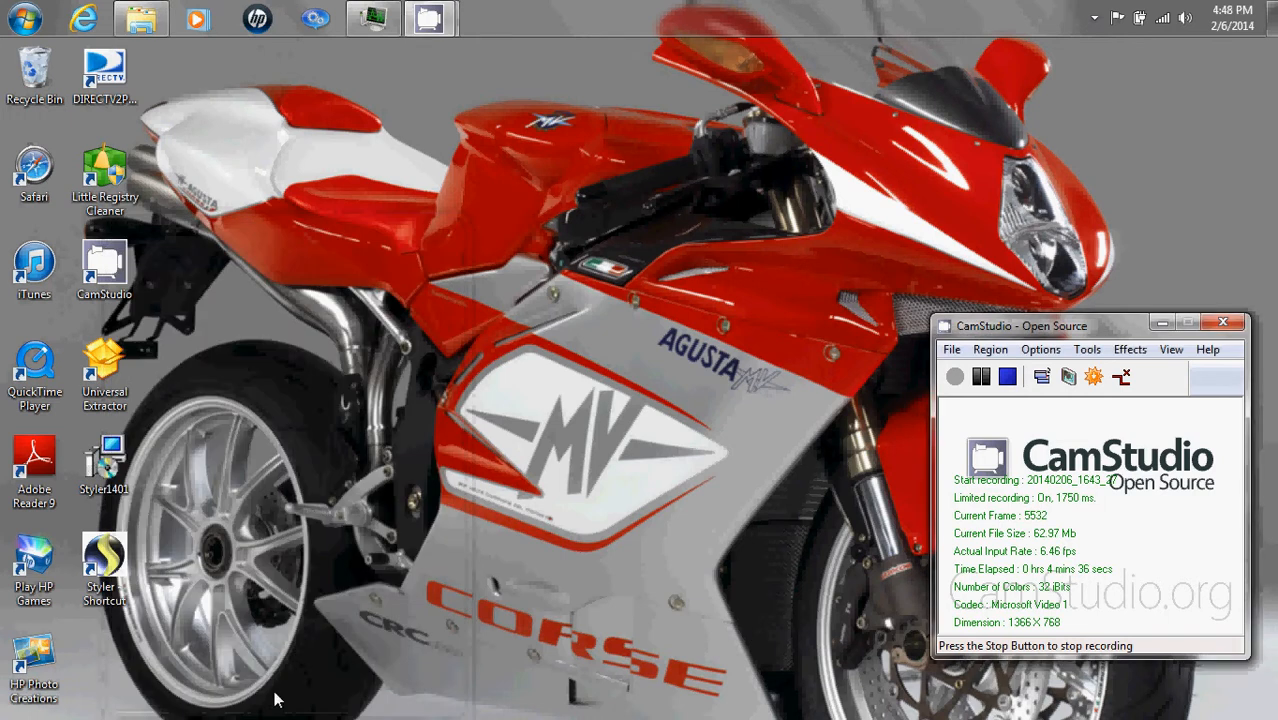
mouse_move(285, 172)
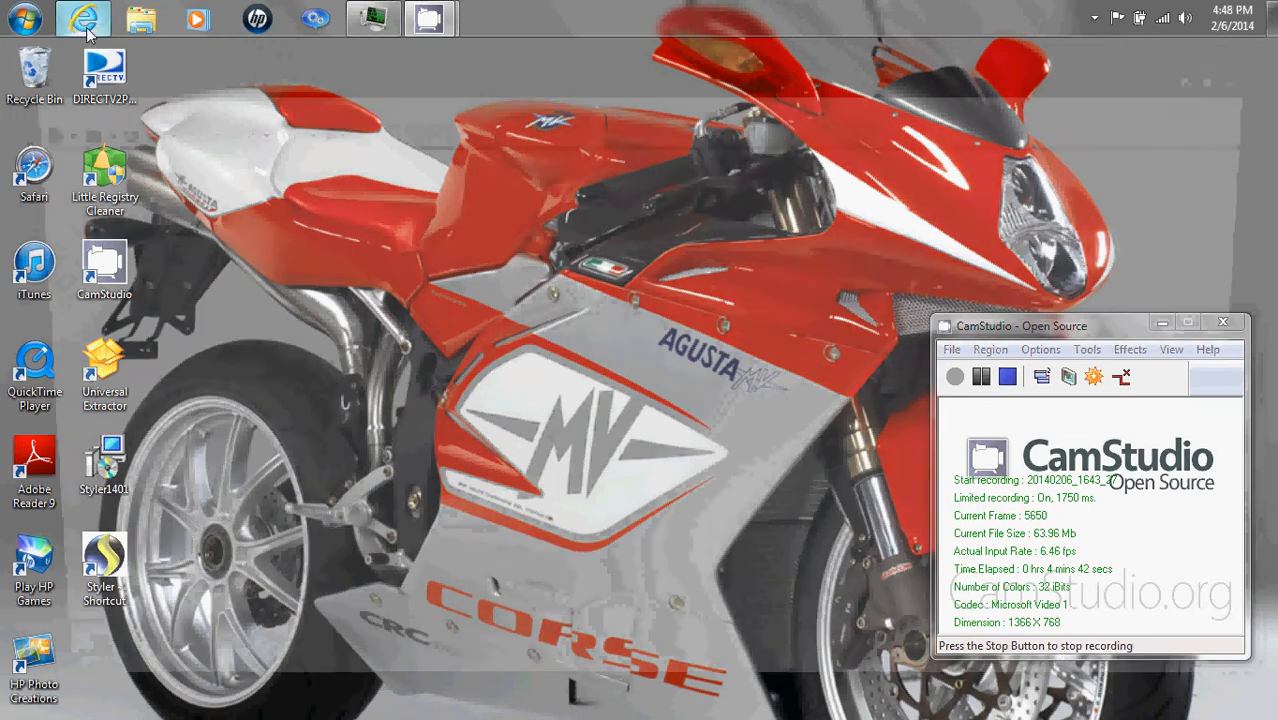
Launch Internet Explorer and enable the StylerToolBar add-on from the notification bar
click(83, 18)
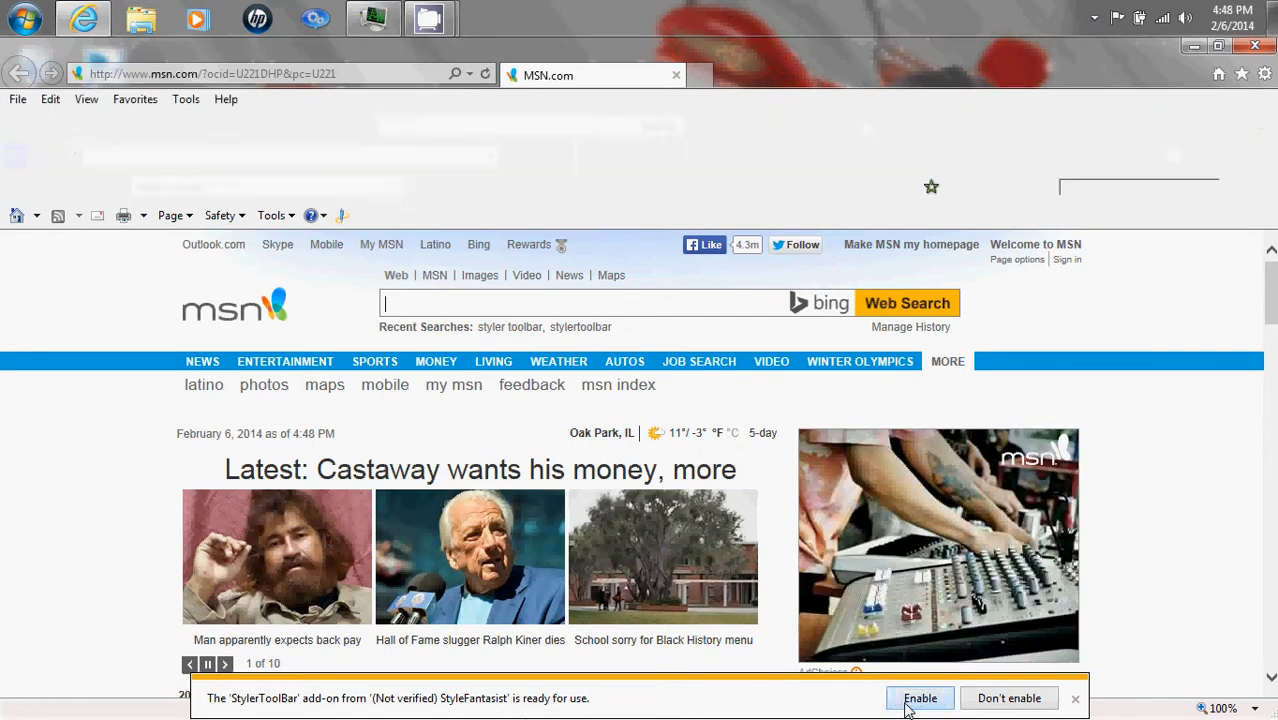
click(919, 698)
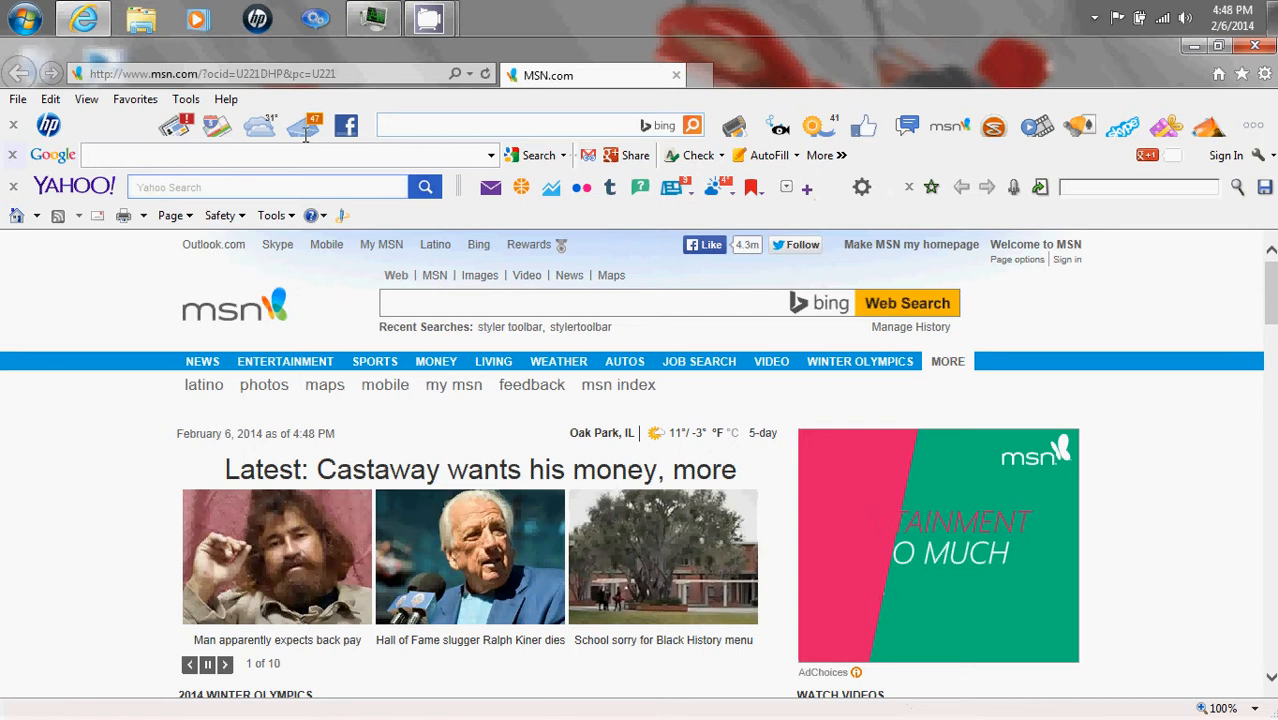
Move the Styler toolbar onto the menu bar's row, resize the menu bar, and focus its search box
click(86, 99)
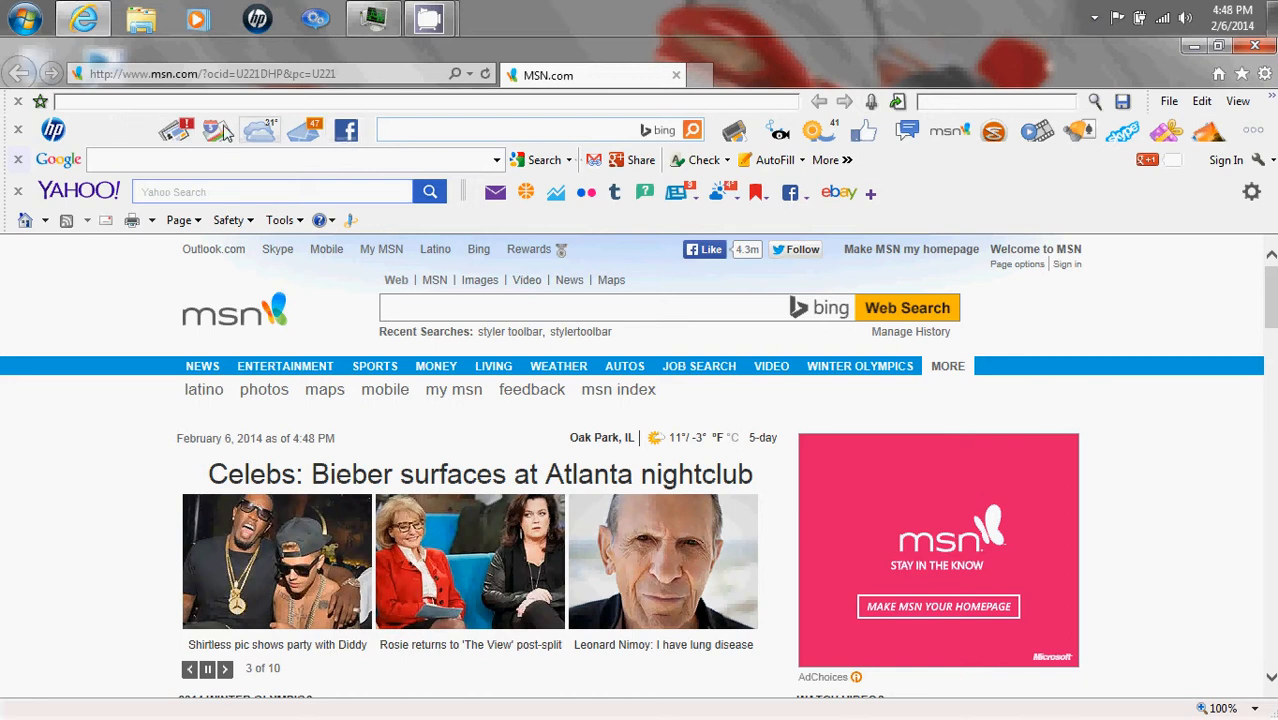
click(225, 669)
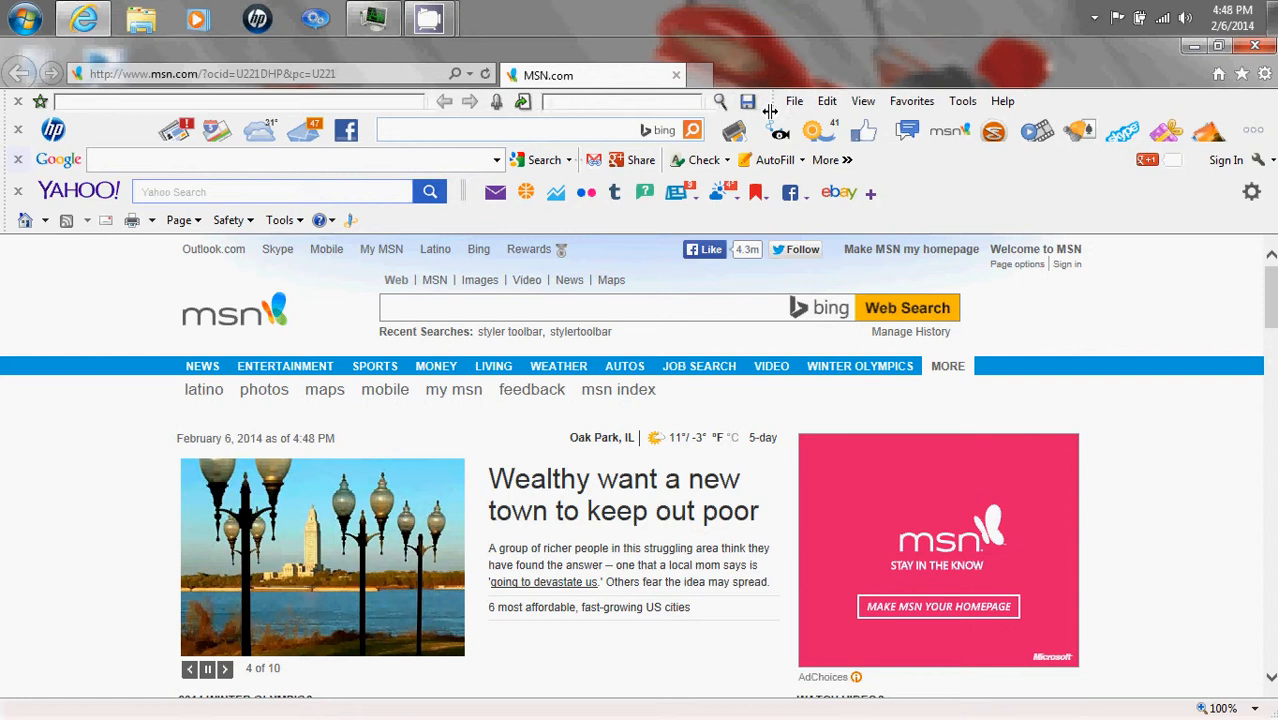
mouse_move(862, 100)
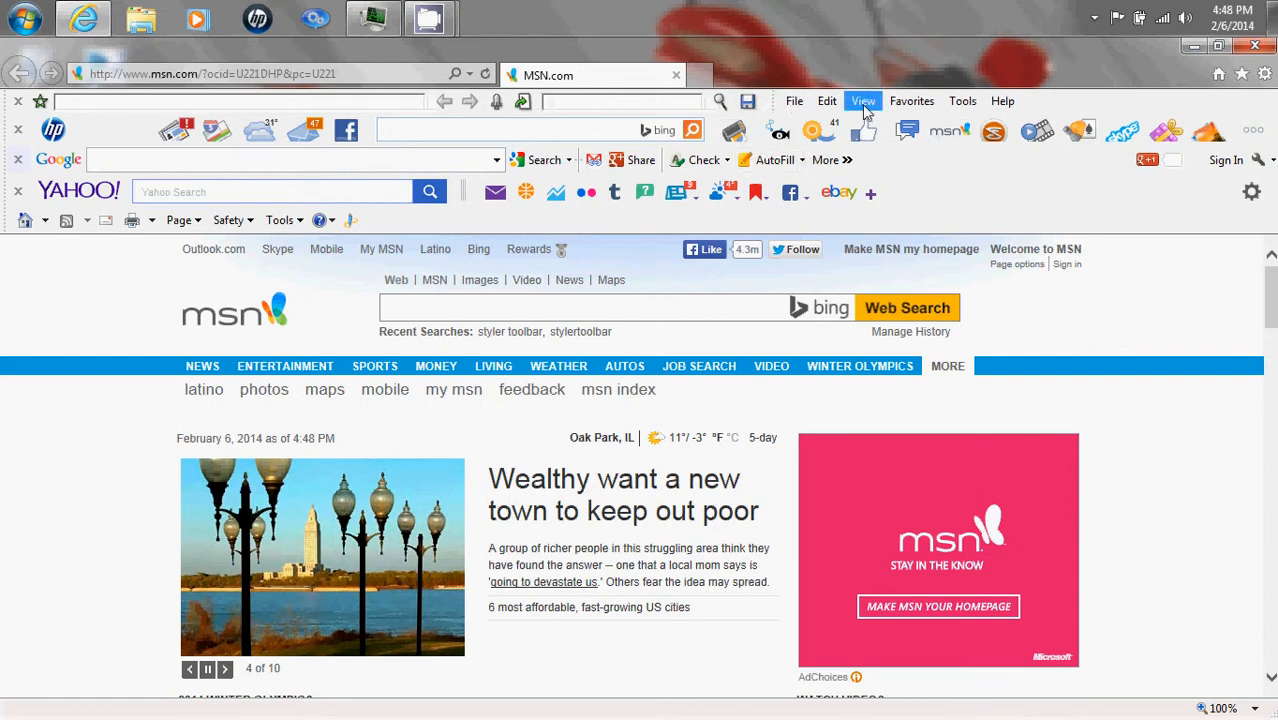
click(863, 100)
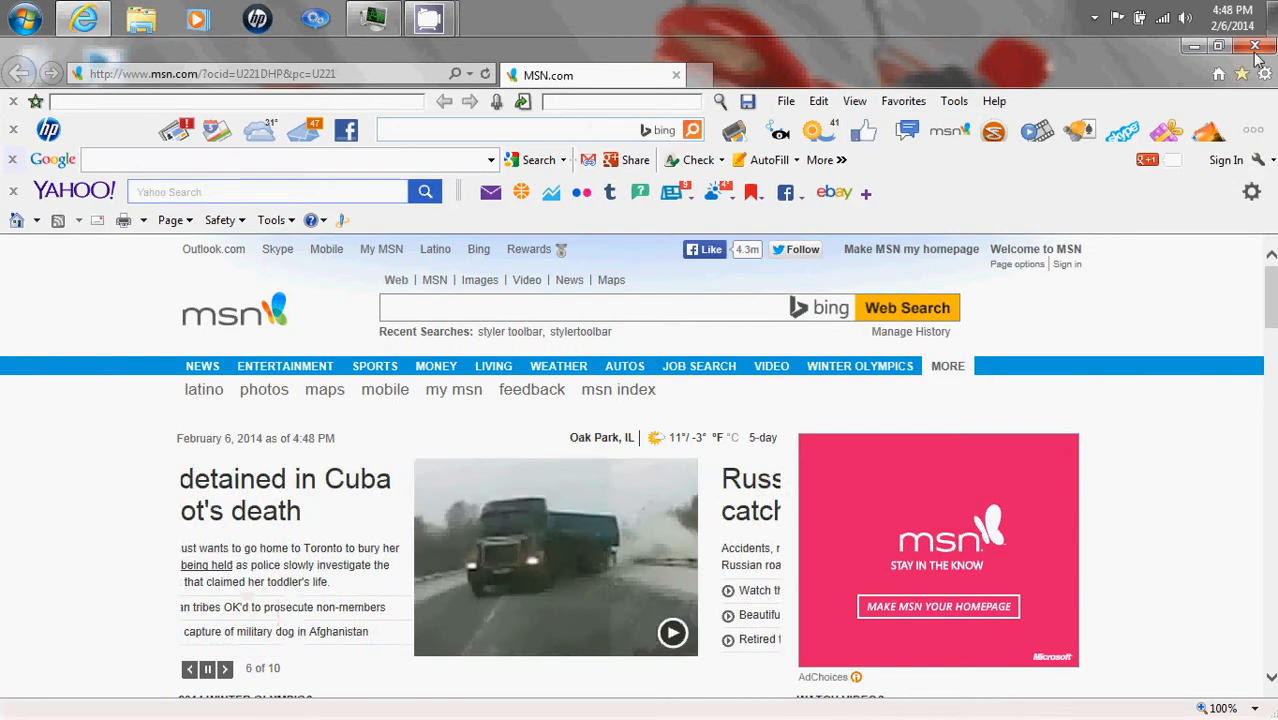
click(224, 669)
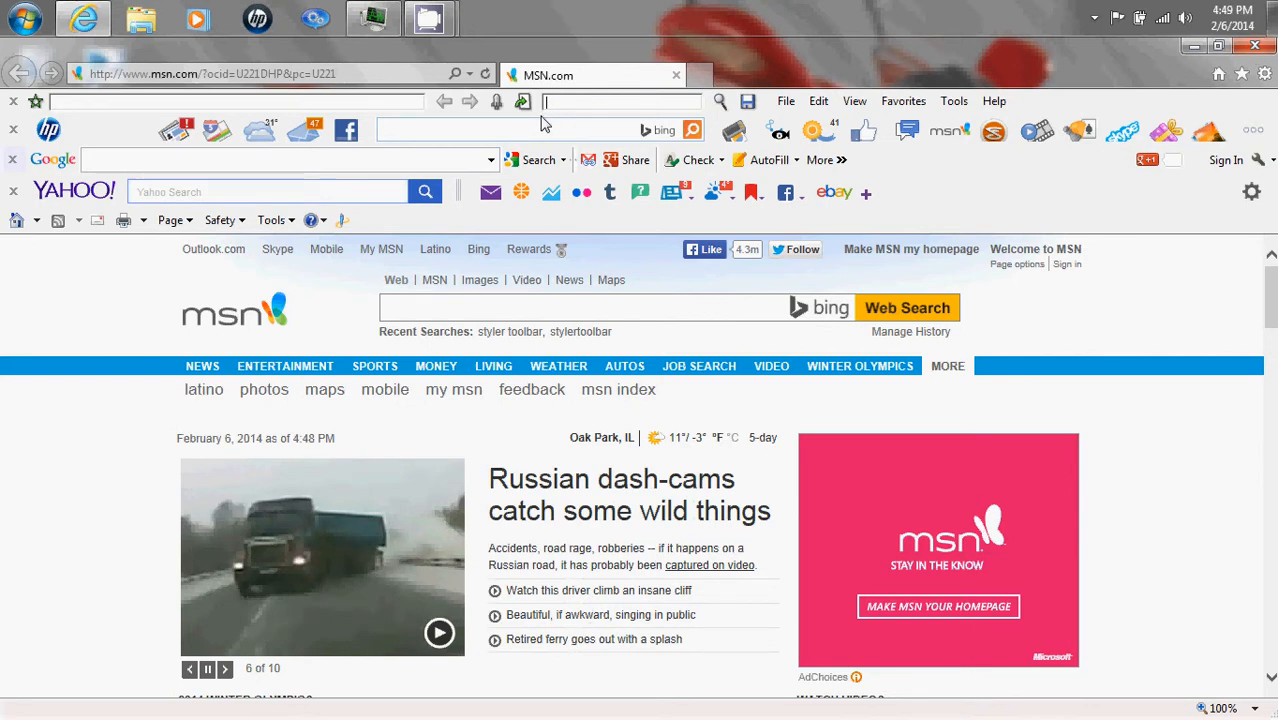
Search Google for 'youtube' from the Styler toolbar, then close Internet Explorer
text(tube)
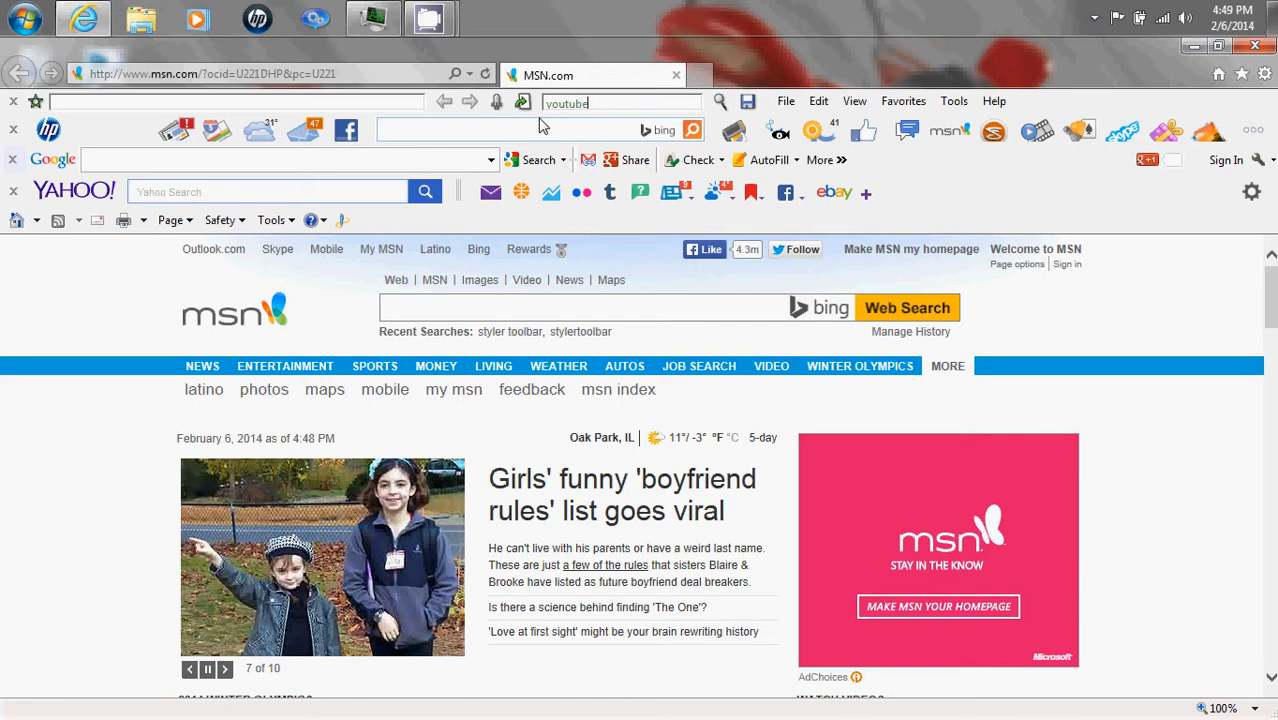
click(224, 668)
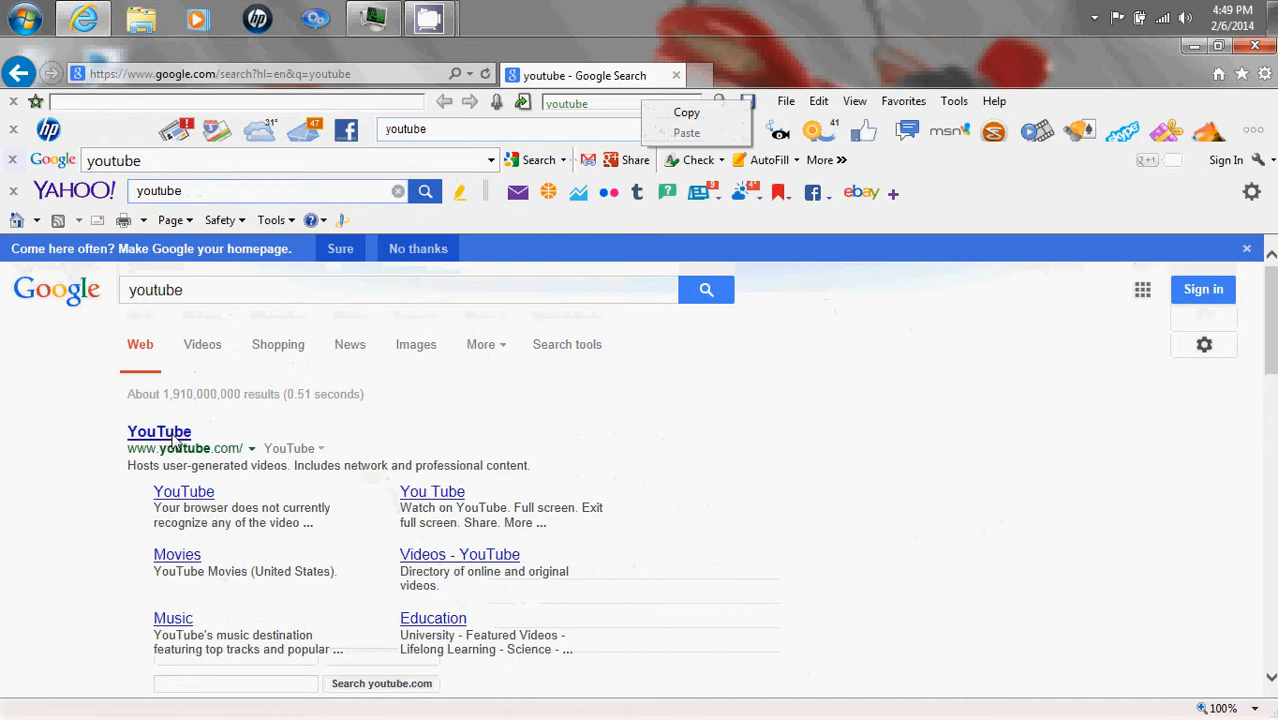
click(159, 431)
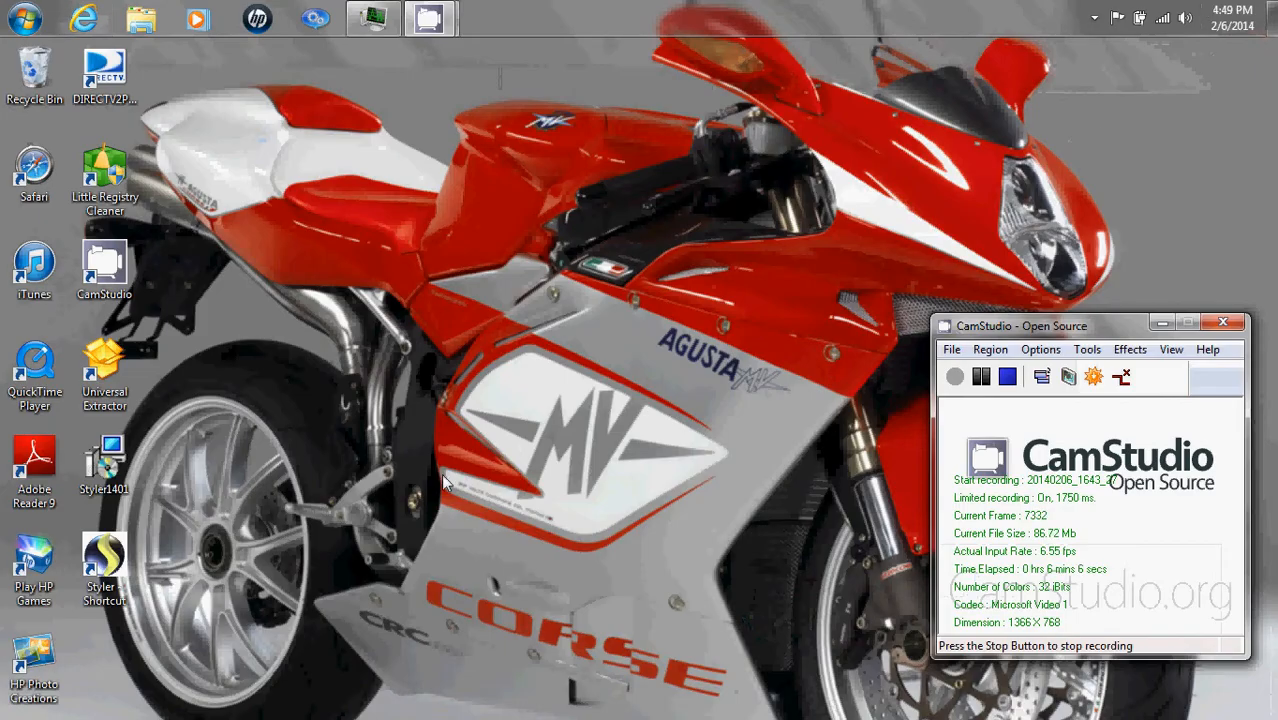
Launch Styler from its desktop shortcut, centre its window, and view the Toolbar and Wallpaper options
right_click(104, 565)
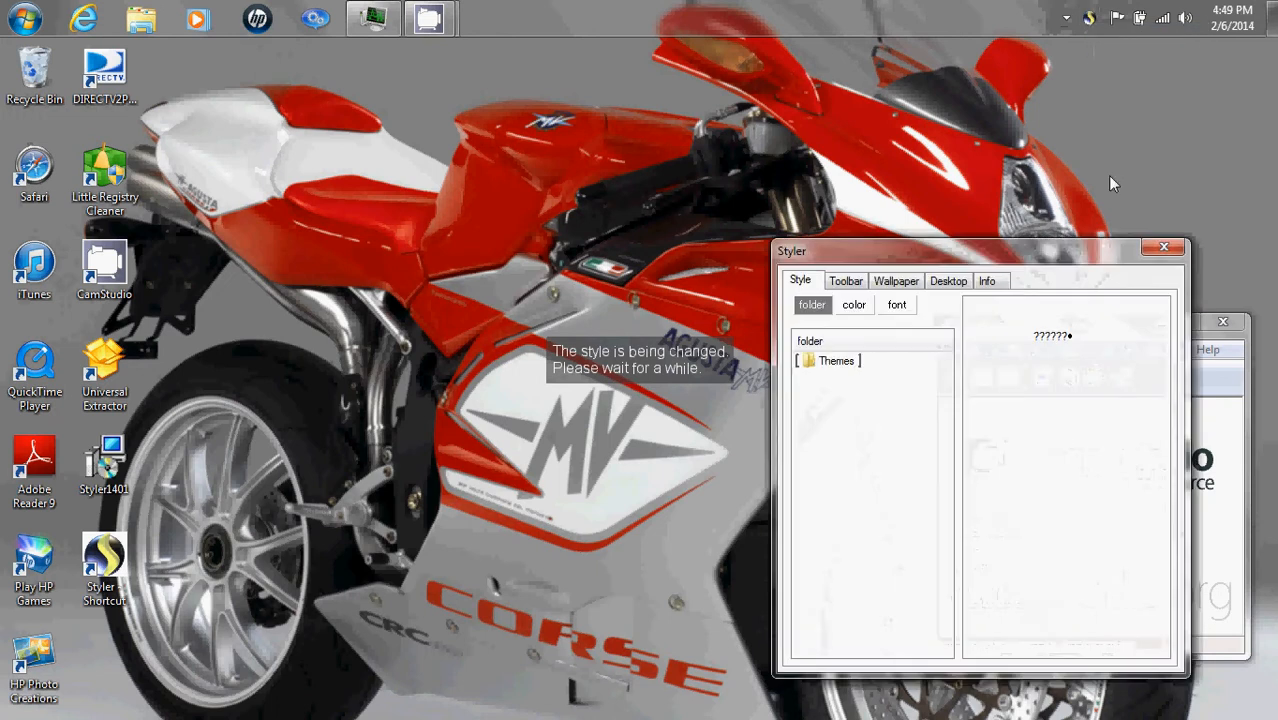
drag(978, 251, 660, 158)
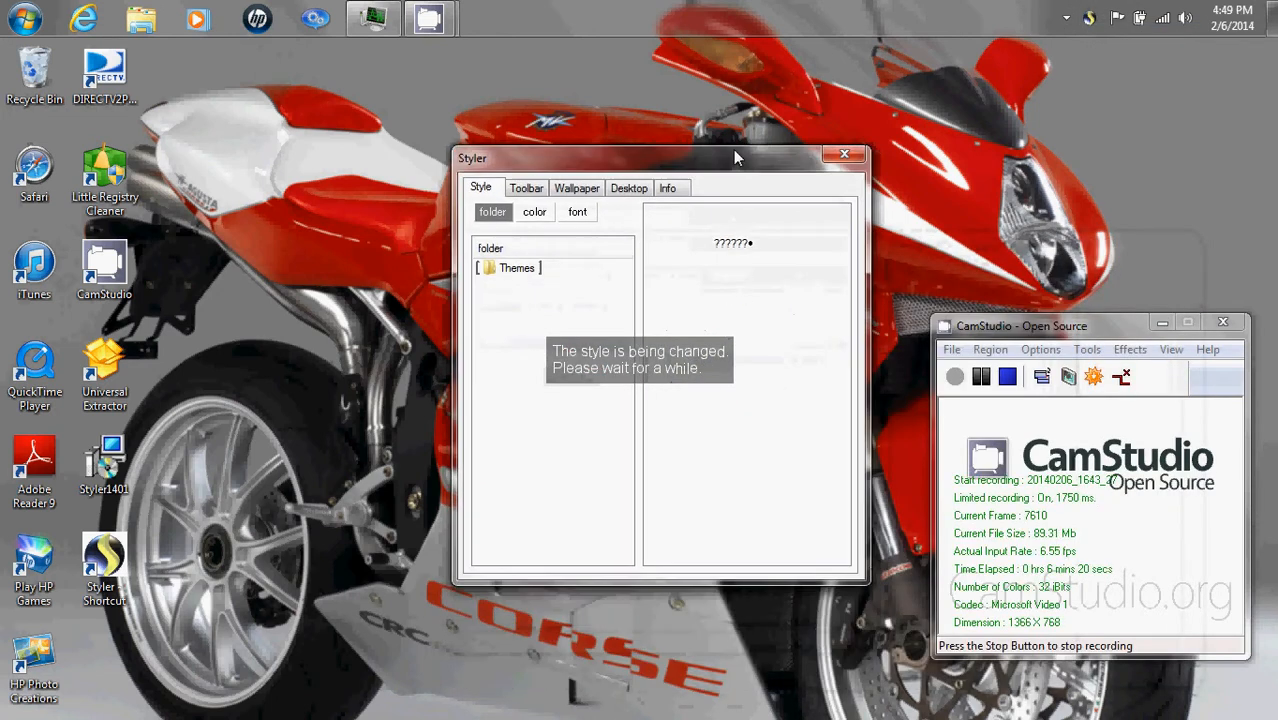
click(526, 188)
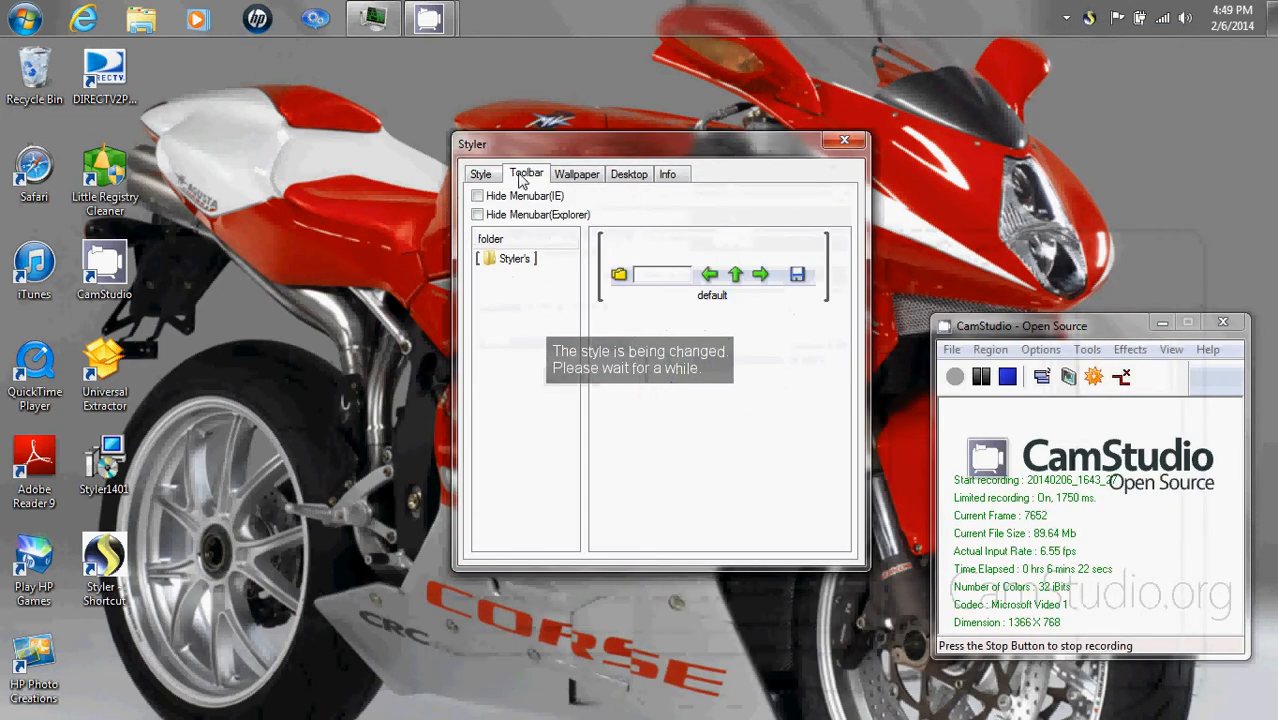
click(576, 173)
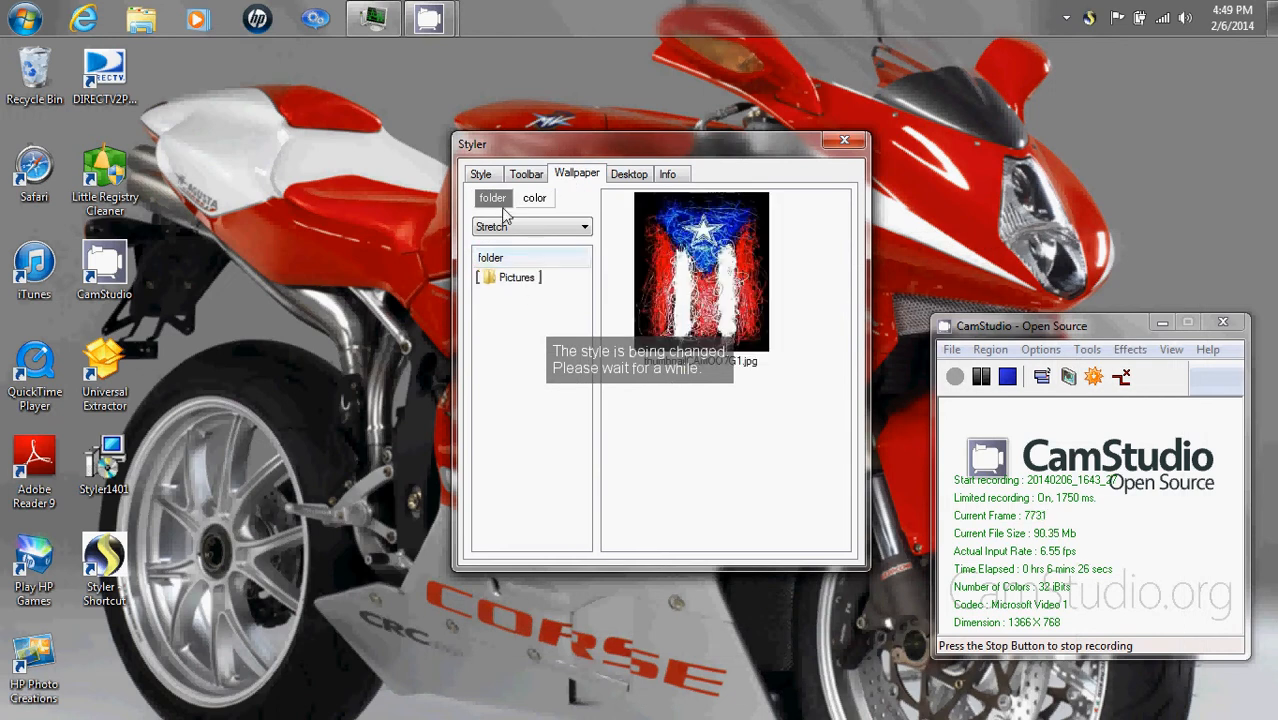
mouse_move(843, 140)
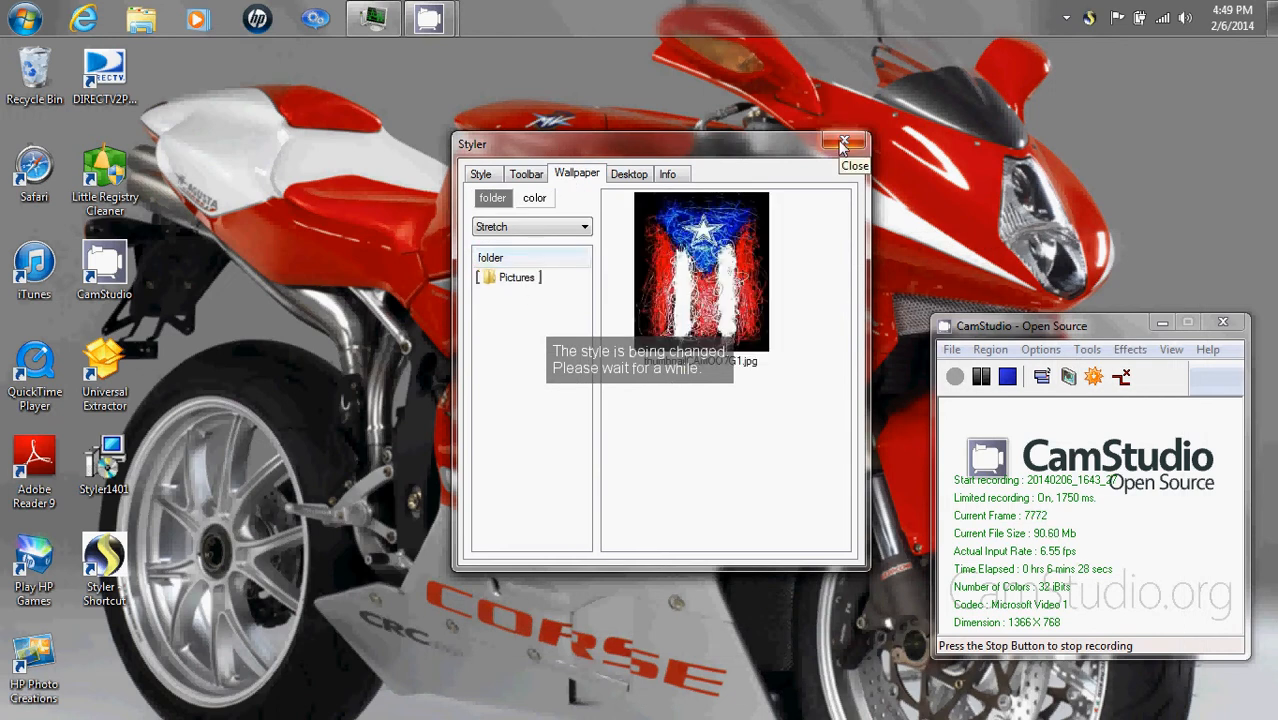